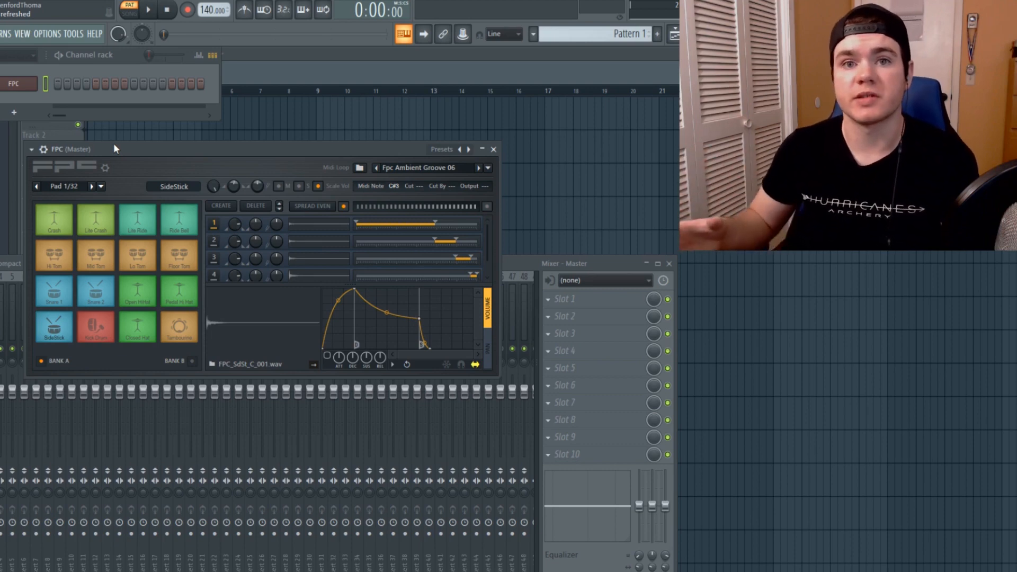
mouse_move(206, 173)
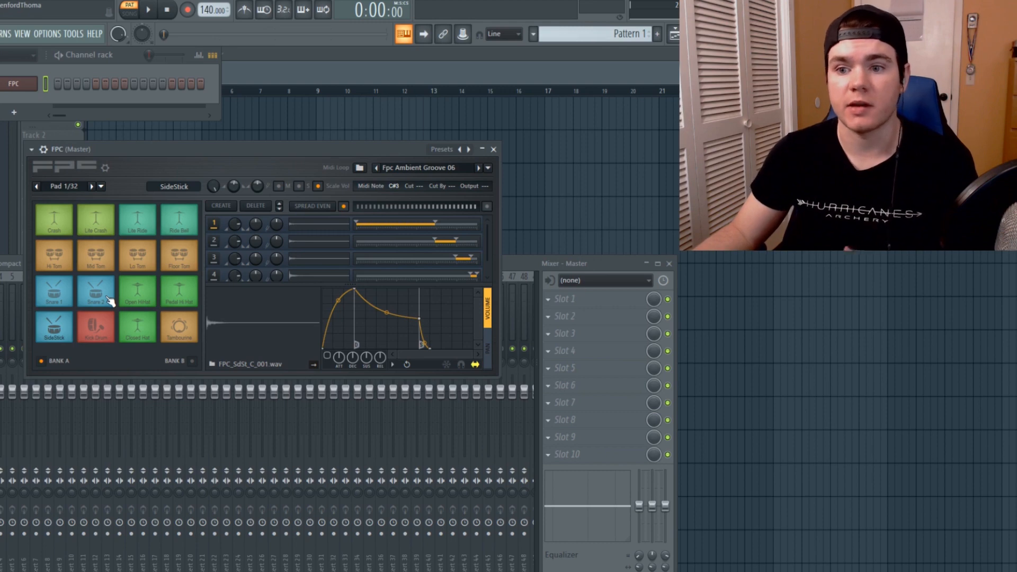
mouse_move(133, 246)
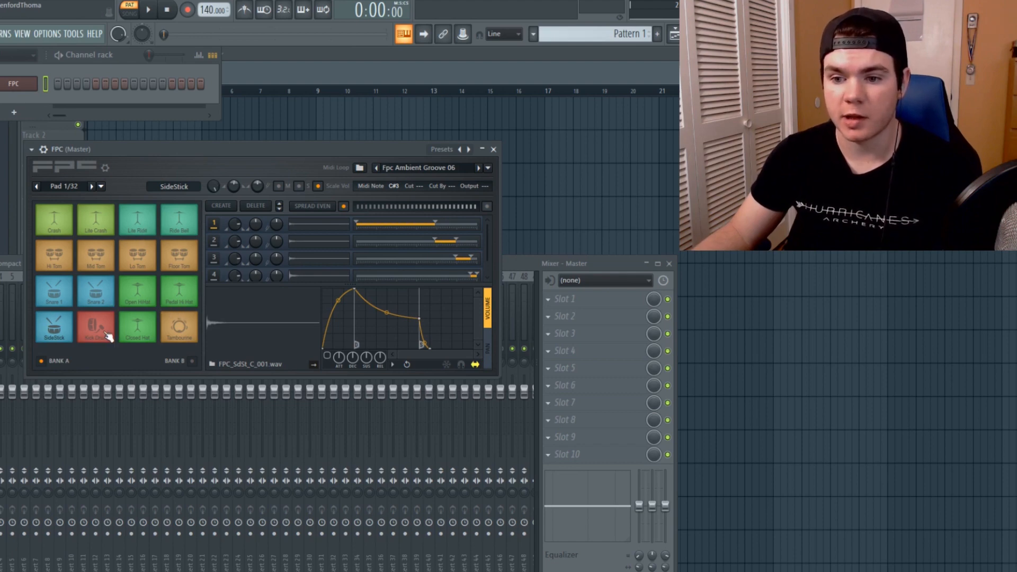
Step: Audition the Kick Drum pad, then reset the FPC to the Empty kit preset
click(136, 291)
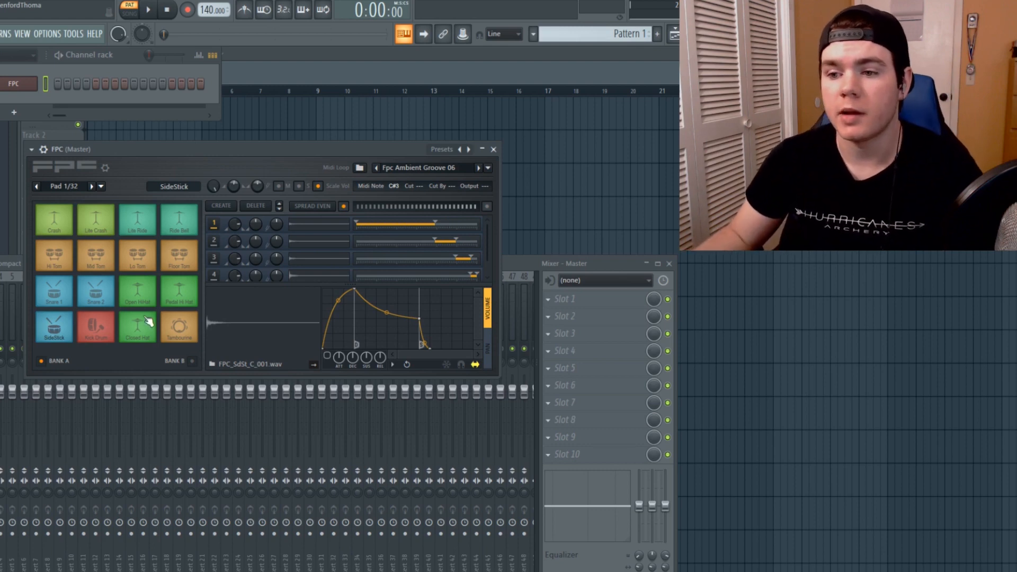
click(31, 149)
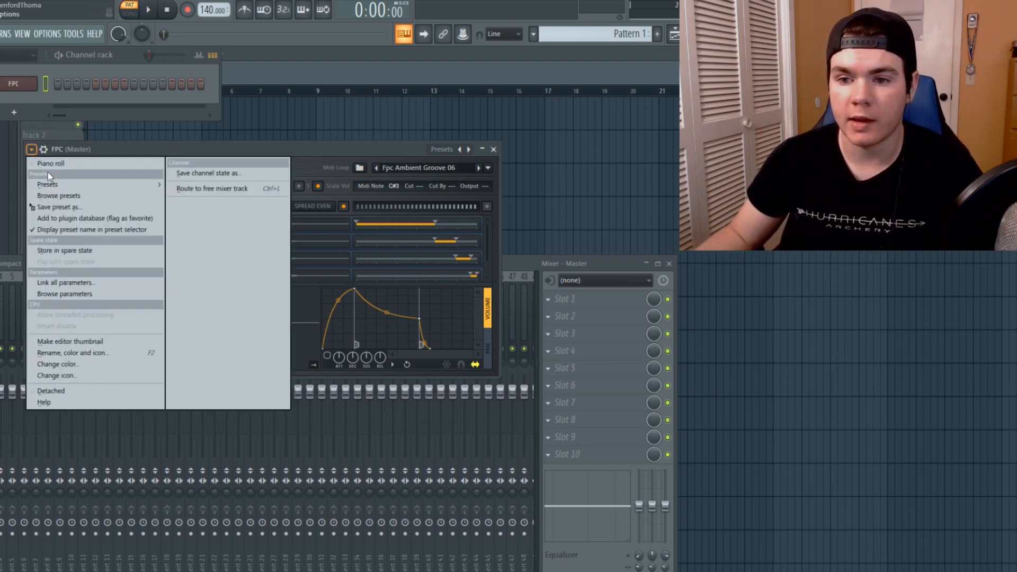
click(47, 184)
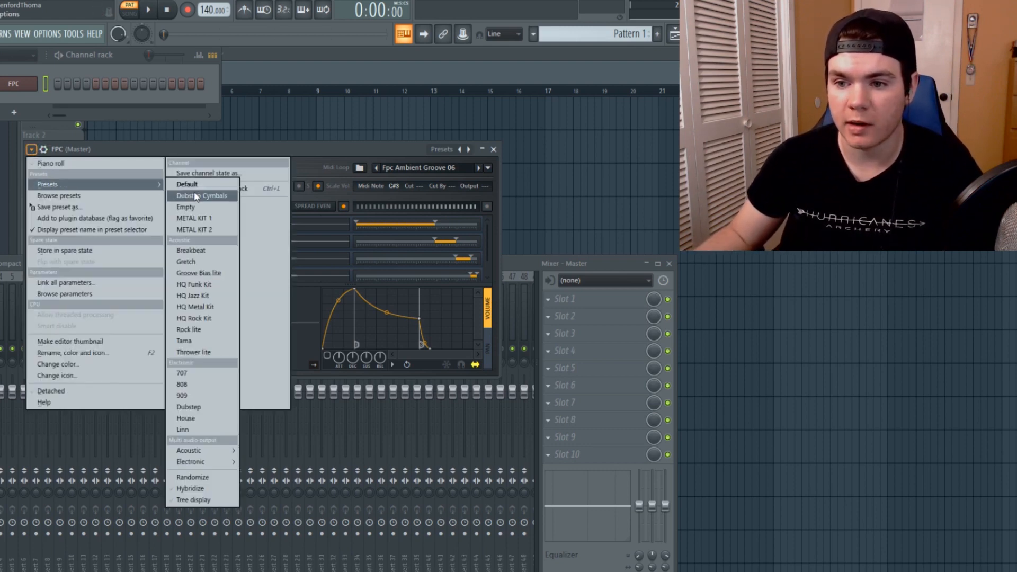
mouse_move(188, 206)
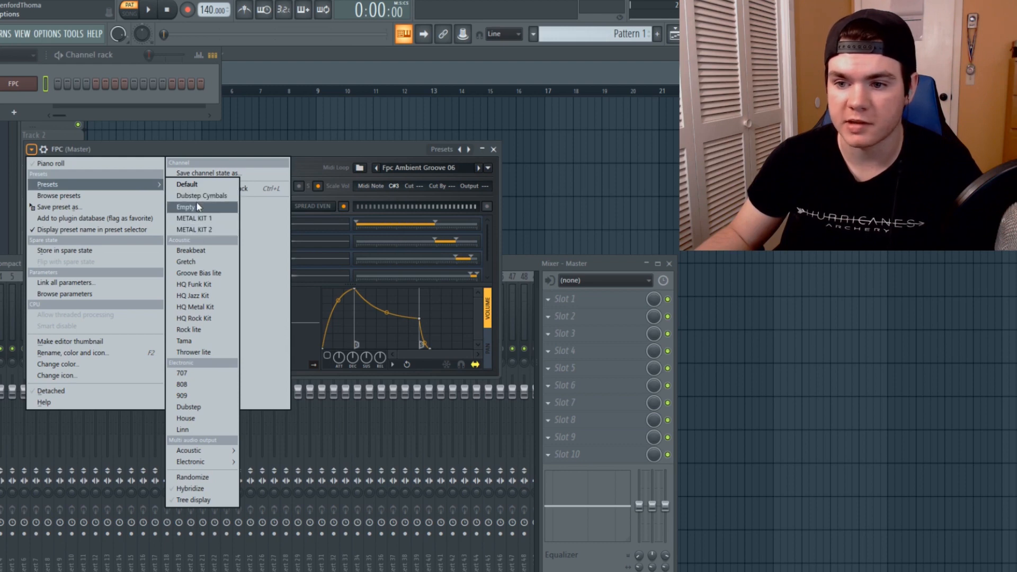
mouse_move(214, 289)
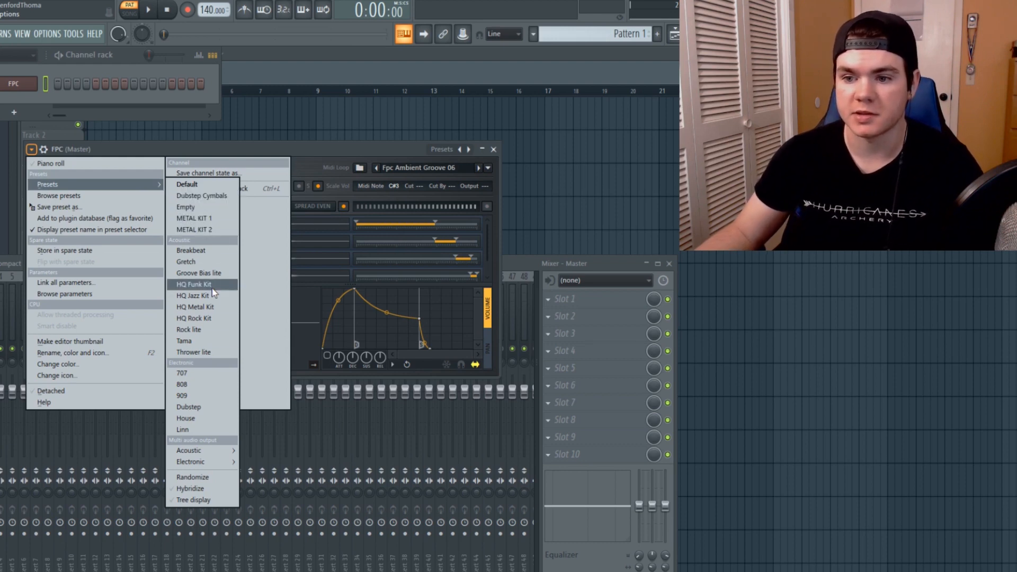
mouse_move(207, 211)
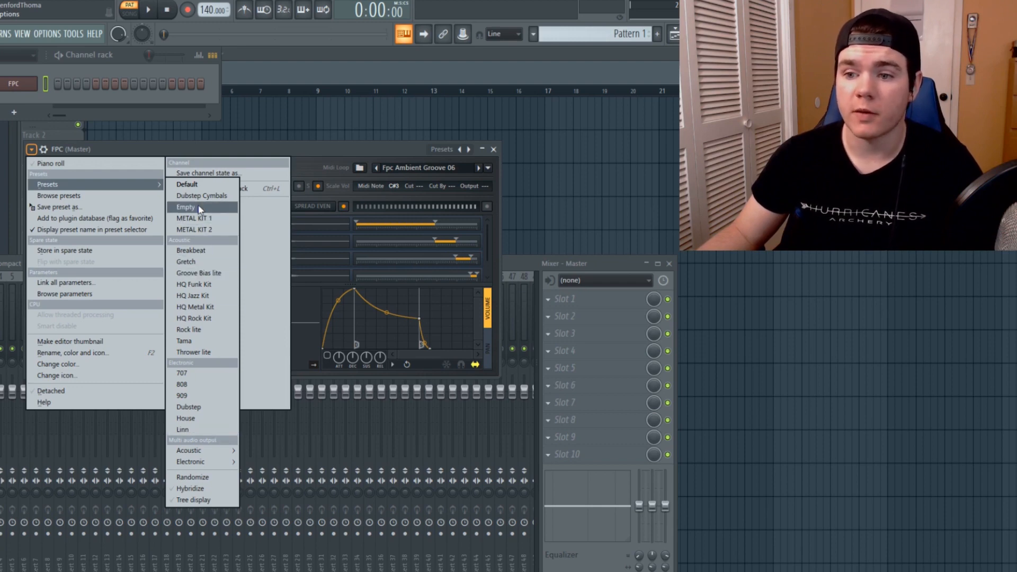
click(185, 207)
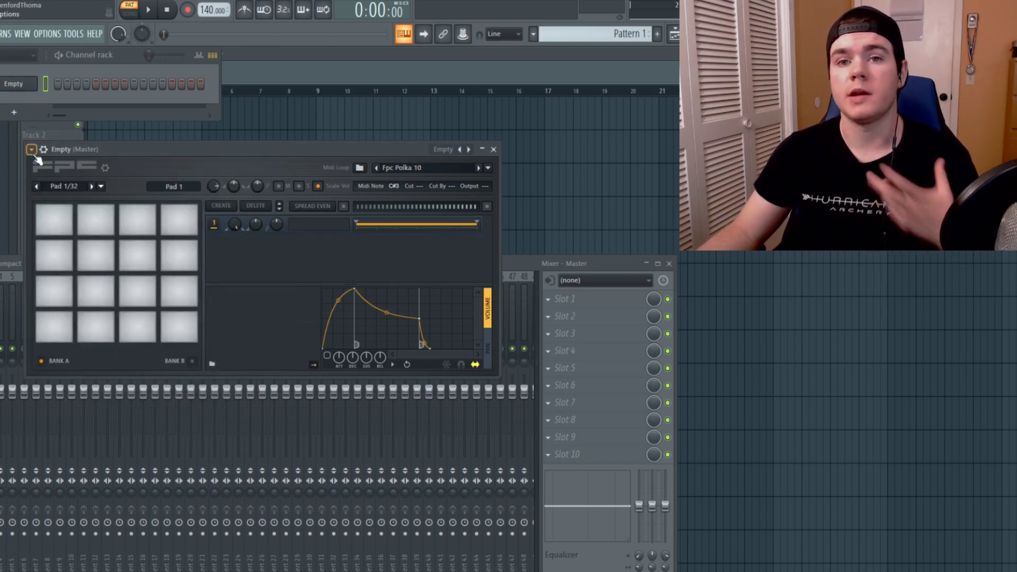
Step: Load the Dubstep kit and audition its Kick Drum, Snare 1 and Ride Bell pads
click(31, 150)
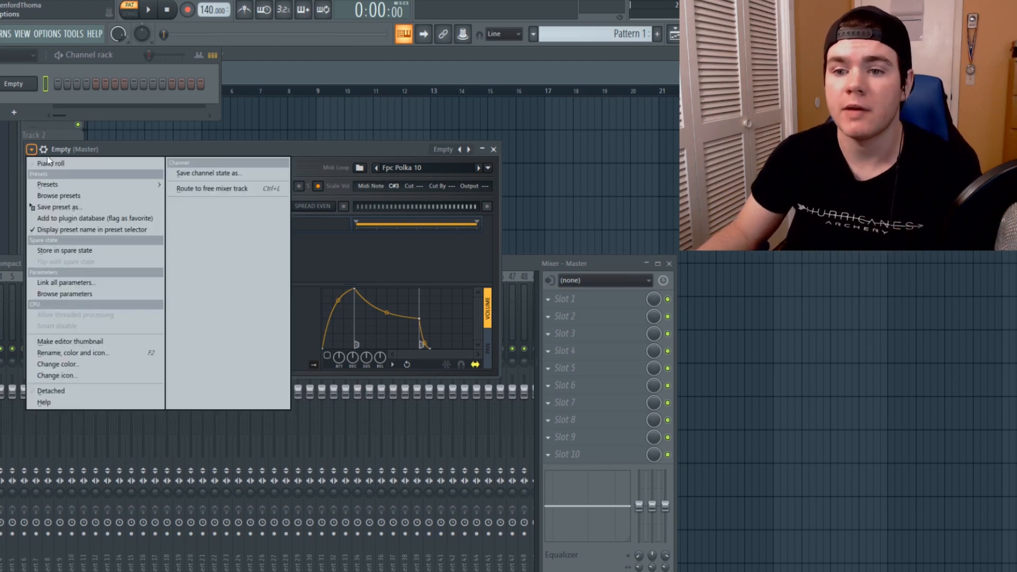
click(47, 184)
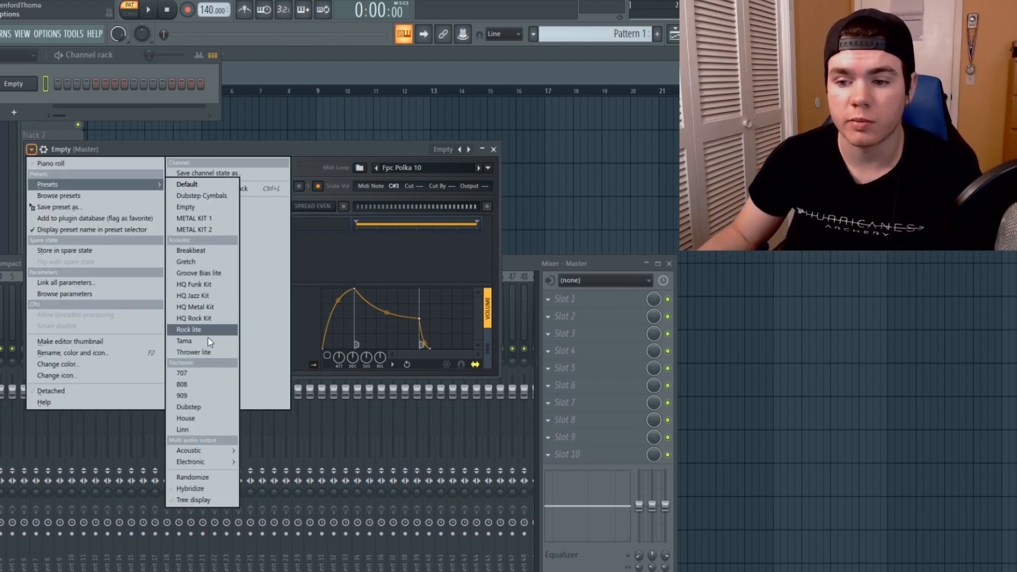
click(188, 407)
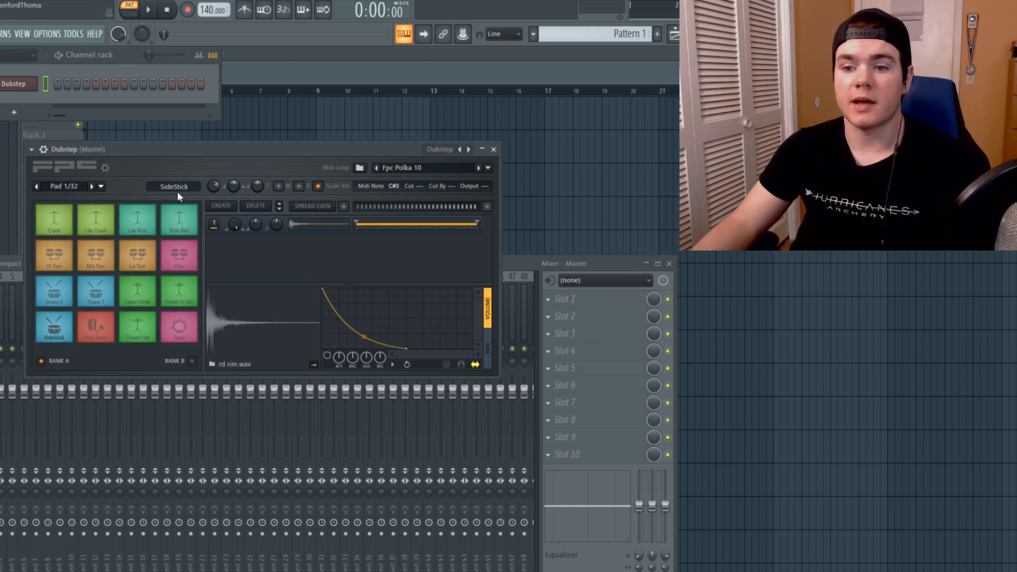
click(95, 328)
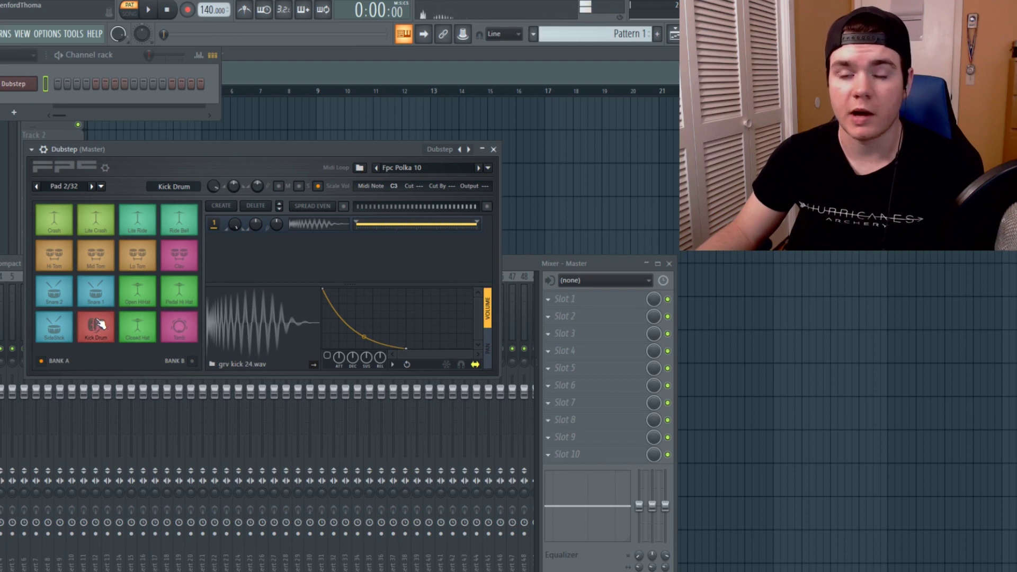
click(96, 291)
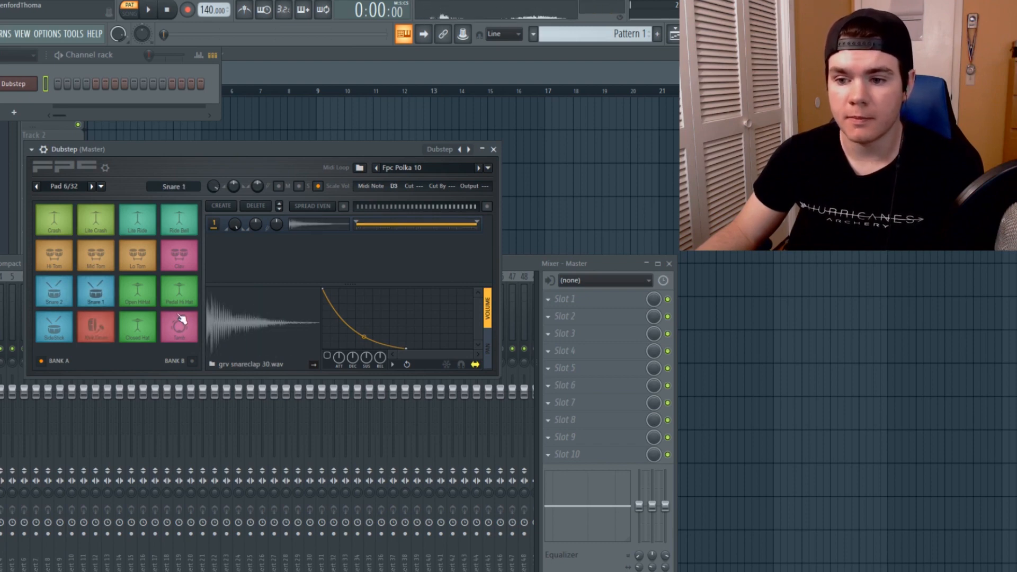
click(179, 220)
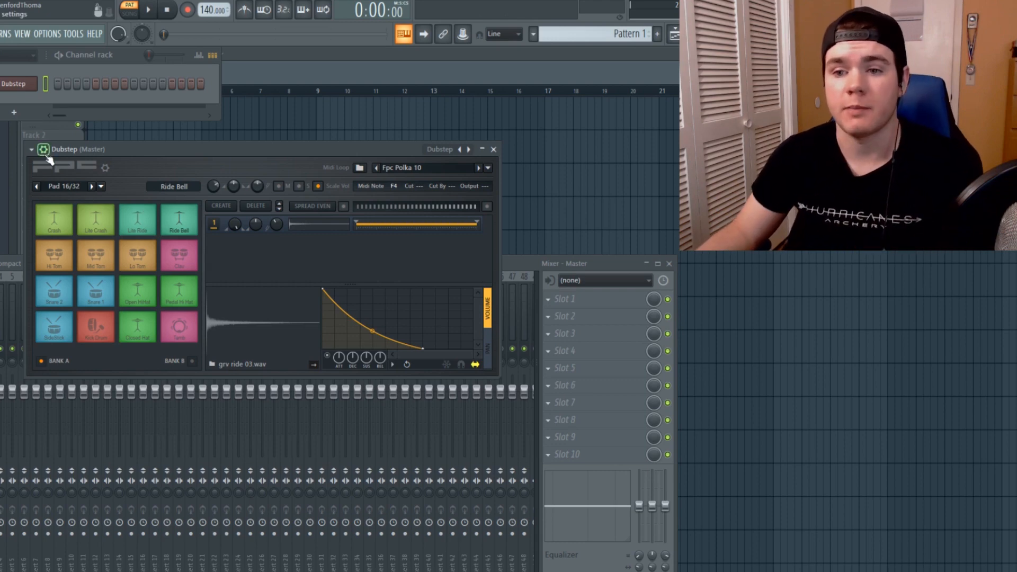
click(31, 149)
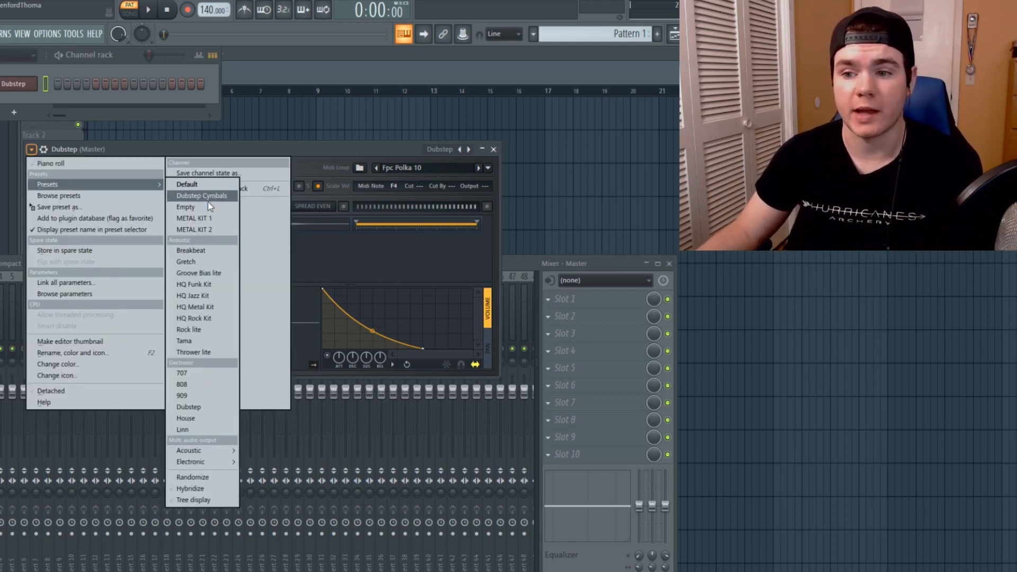
Step: Switch the FPC to the Empty kit preset, leaving all sixteen pads blank
click(185, 207)
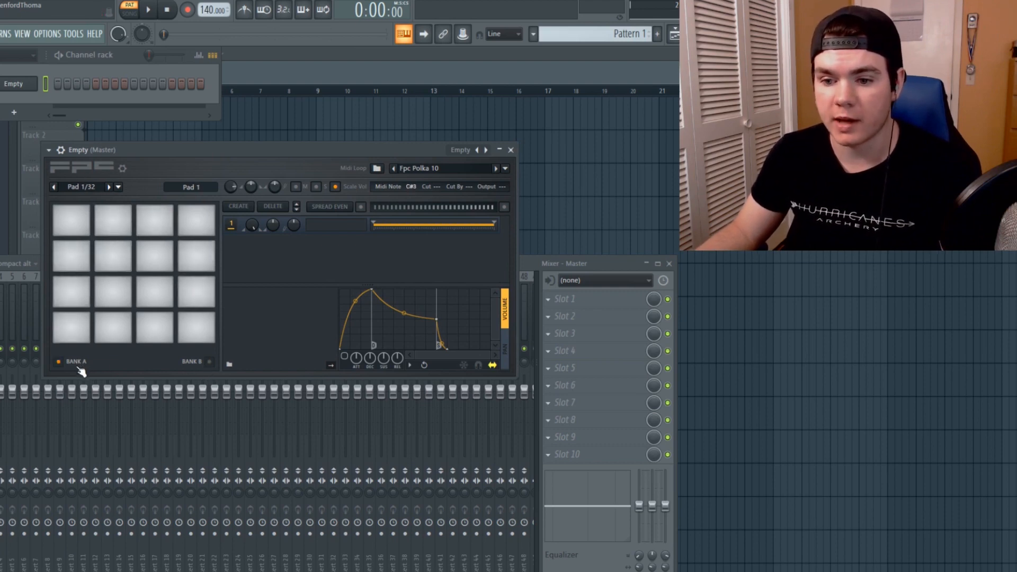
mouse_move(75, 366)
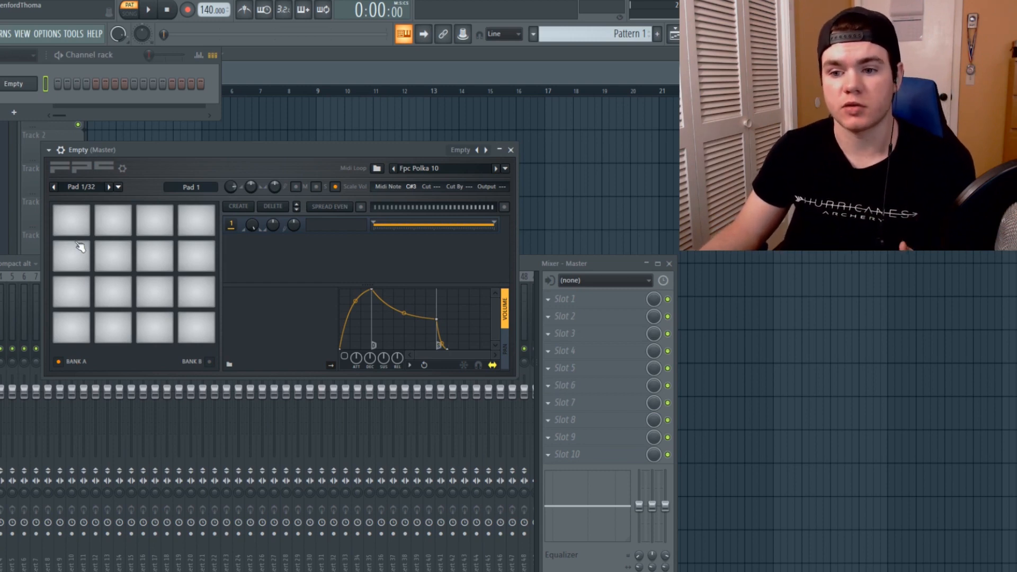
mouse_move(104, 257)
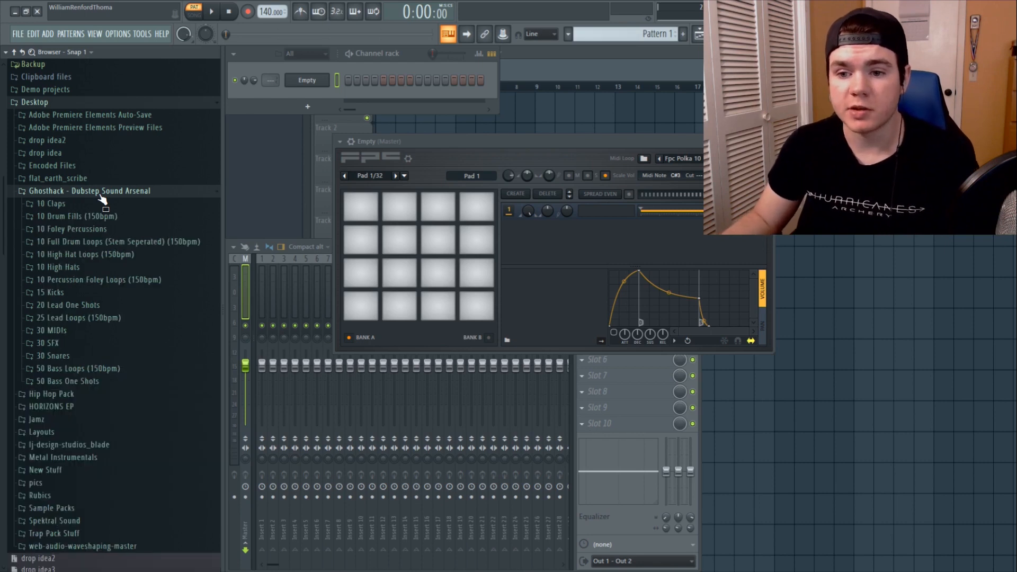
mouse_move(97, 310)
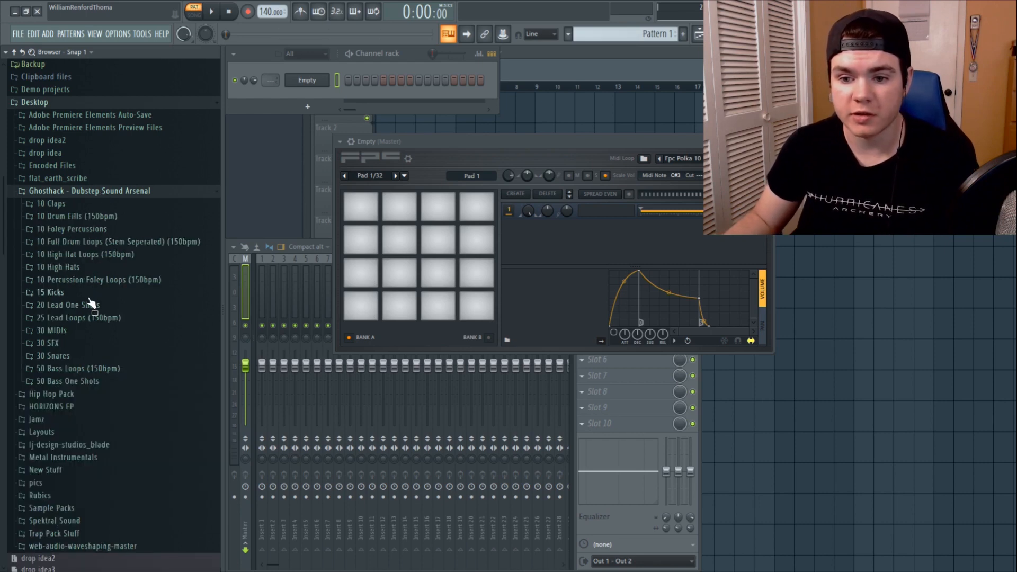
Step: Expand the 15 Kicks folder and put ghosthack dubstep kick 9.wav on pad 1
click(50, 291)
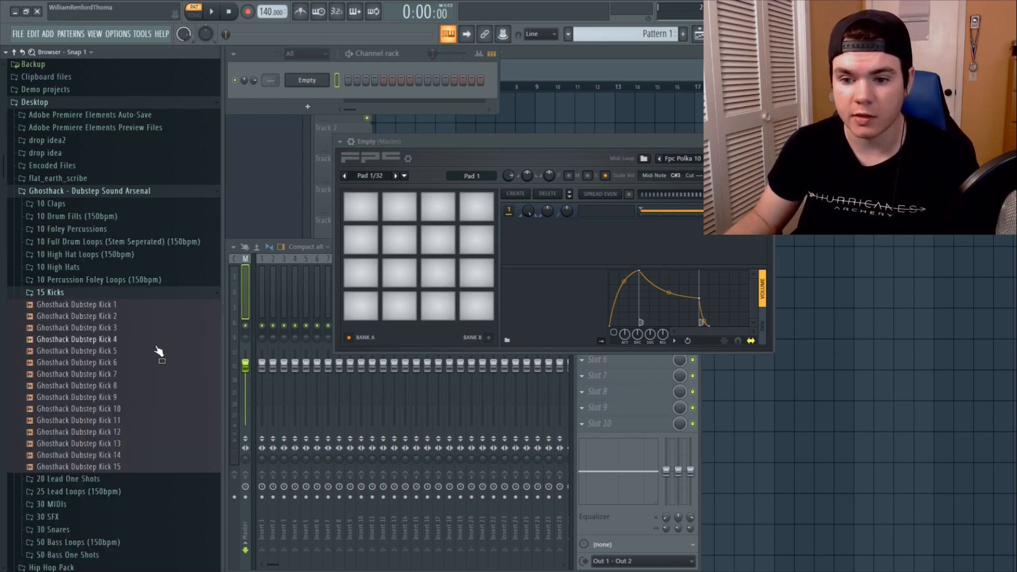
click(79, 396)
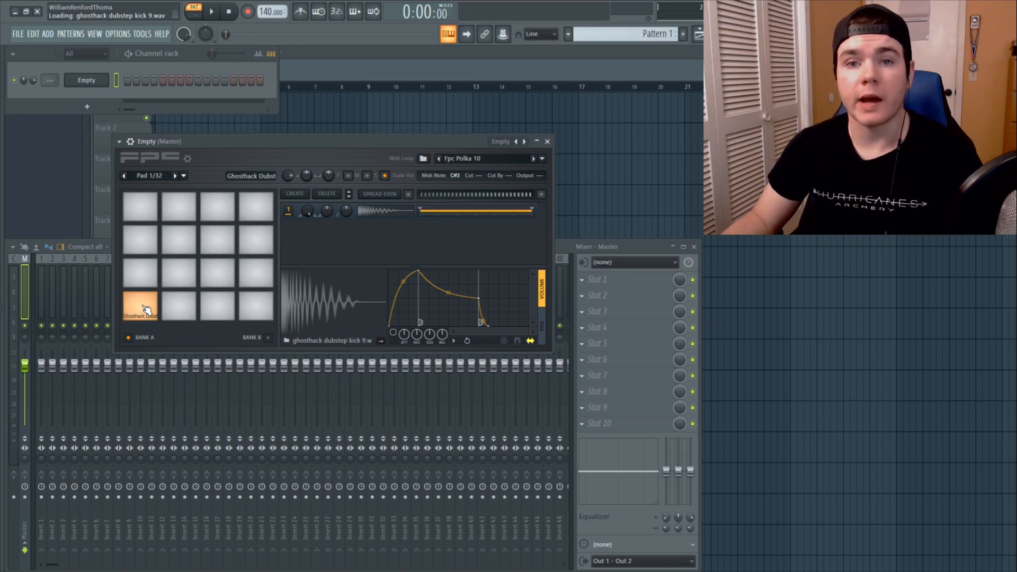
mouse_move(221, 306)
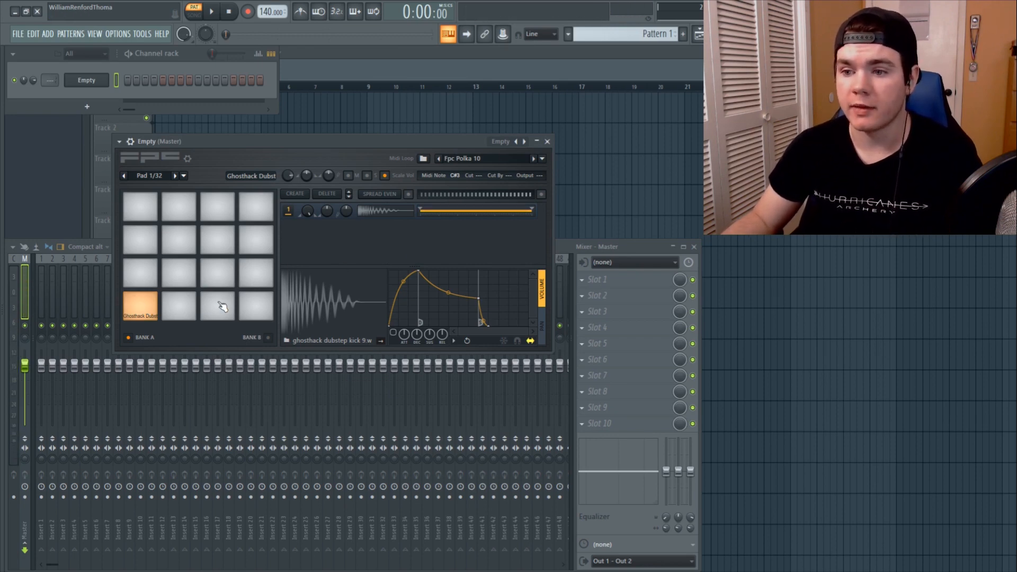
mouse_move(464, 186)
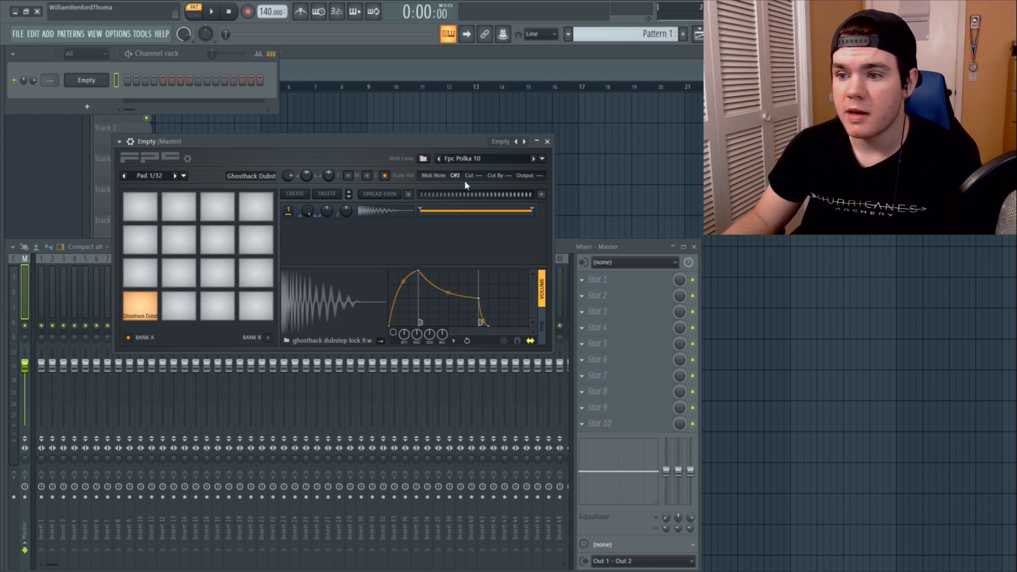
right_click(85, 80)
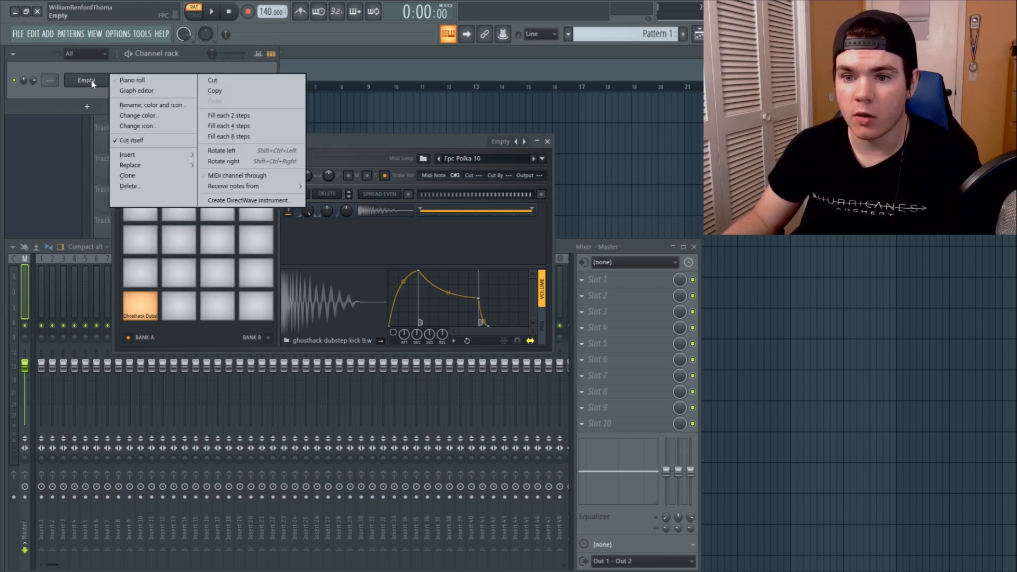
click(132, 80)
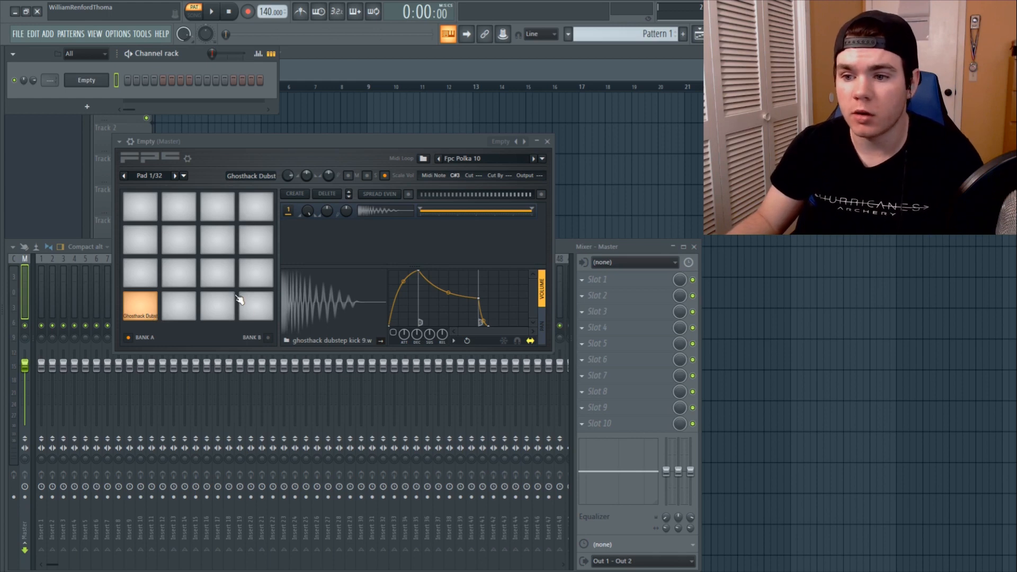
mouse_move(328, 303)
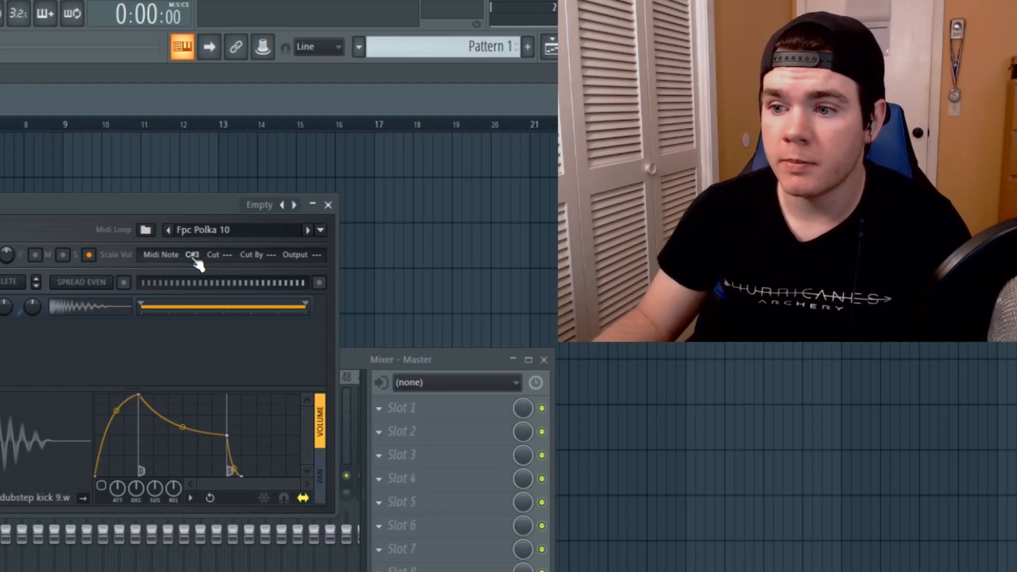
Step: Map the kick pad to MIDI note C5 and open the FPC piano roll
click(169, 255)
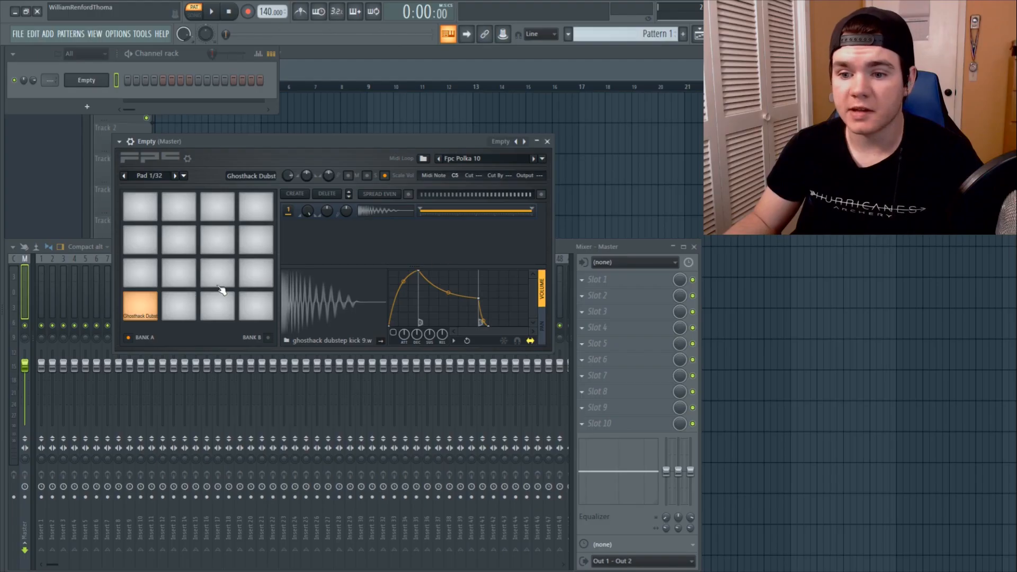
right_click(86, 80)
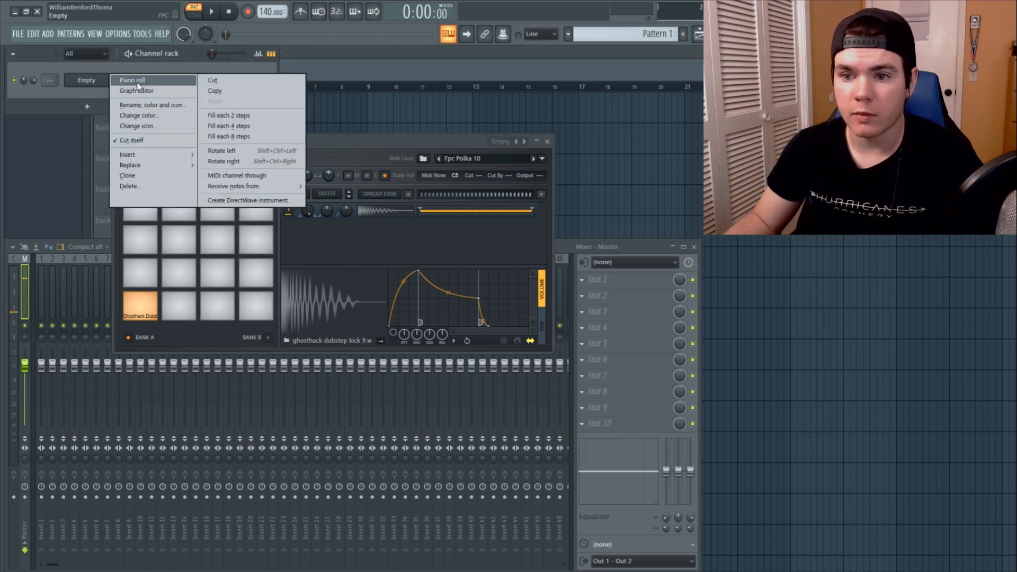
click(134, 80)
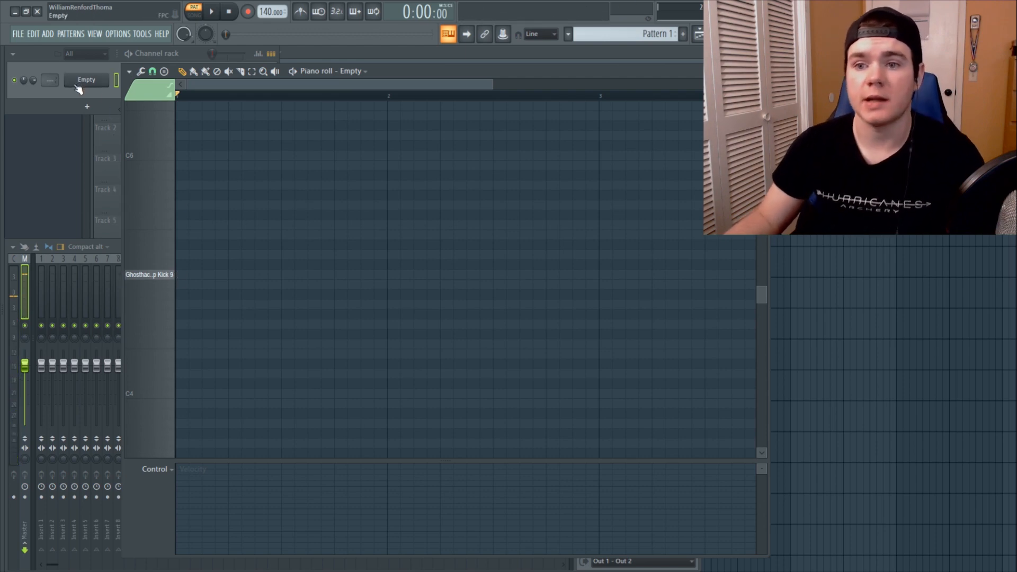
click(86, 79)
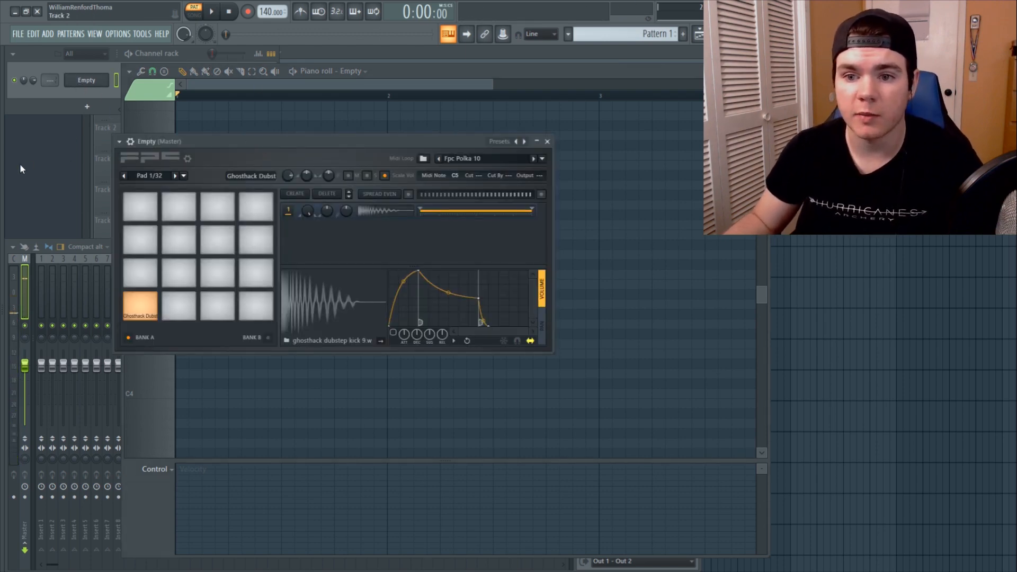
Step: Preview Deathstep, Snare 8 and Snare 2, then load Snare 4 onto pad 2
click(104, 391)
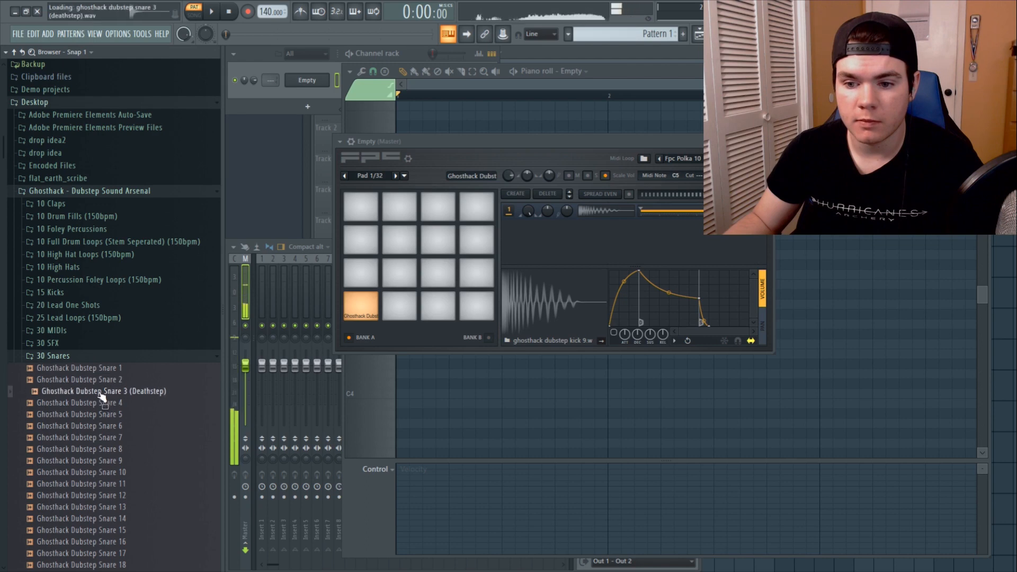
click(84, 448)
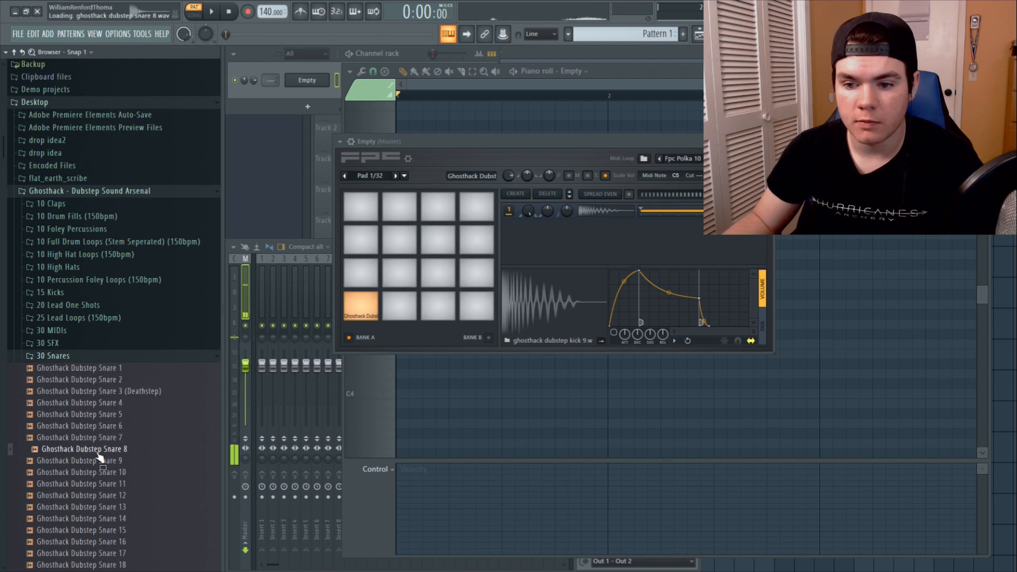
click(84, 378)
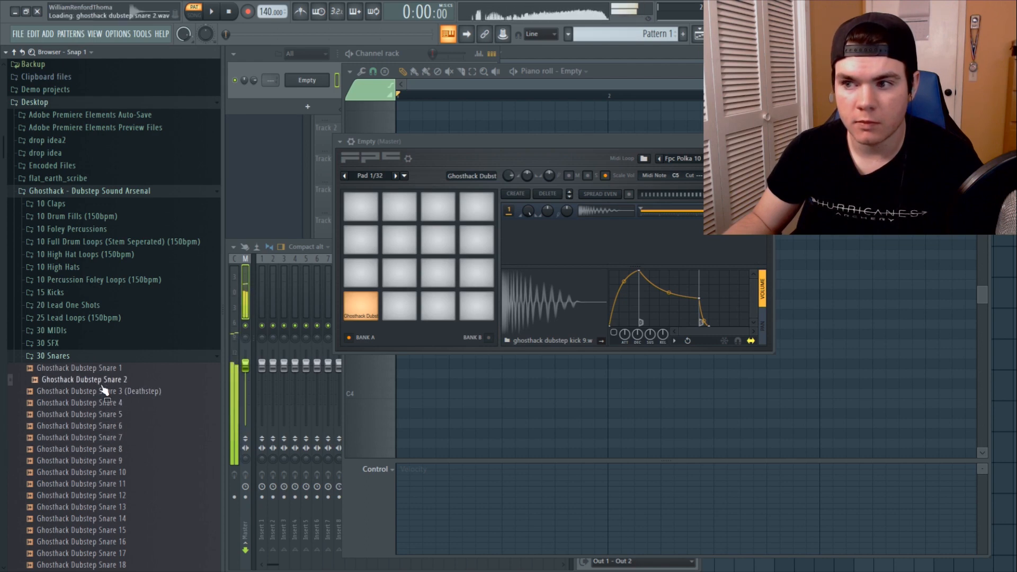
click(84, 403)
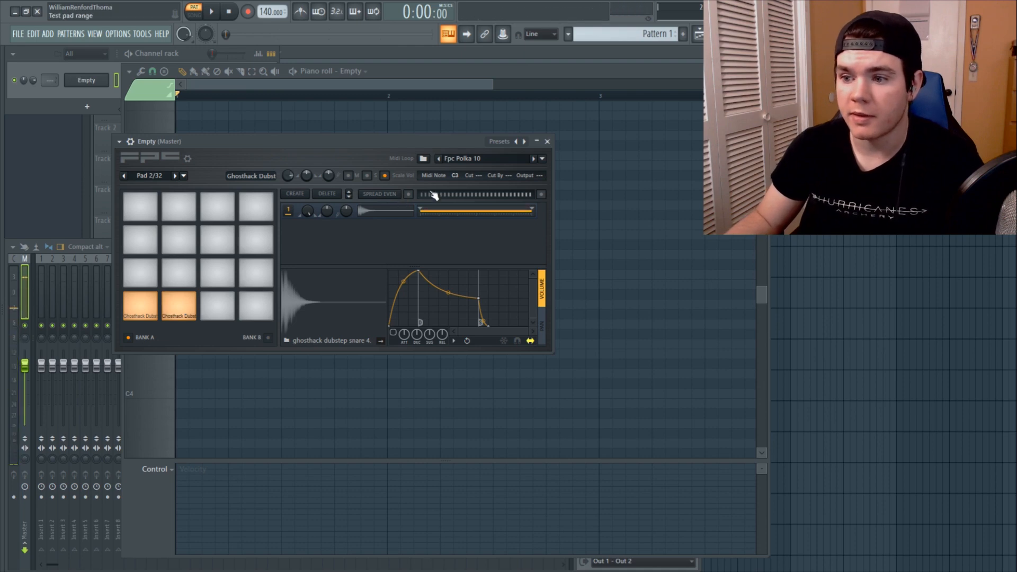
click(455, 176)
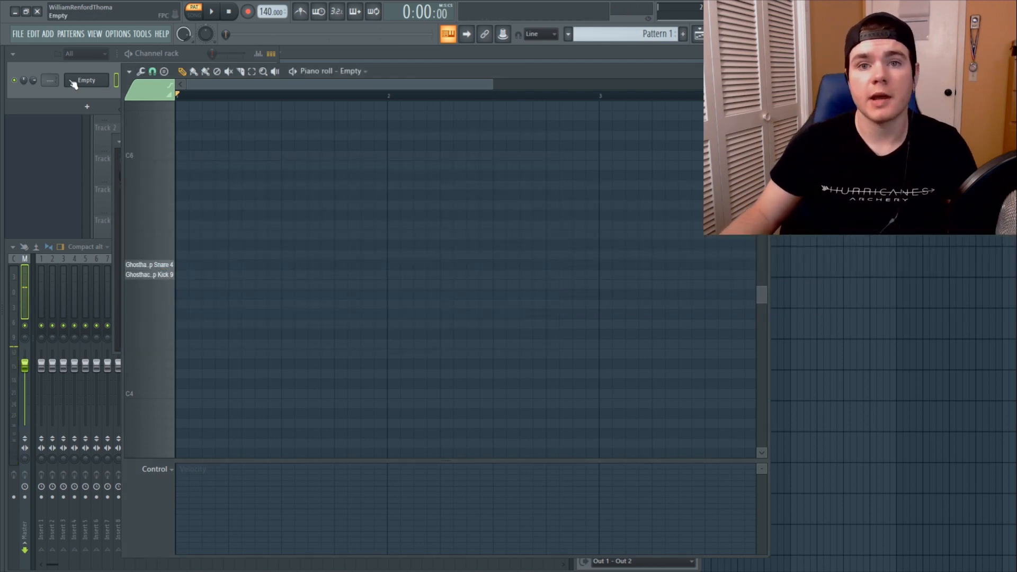
Step: Reopen the FPC pad window showing pad 2's snare settings
click(87, 80)
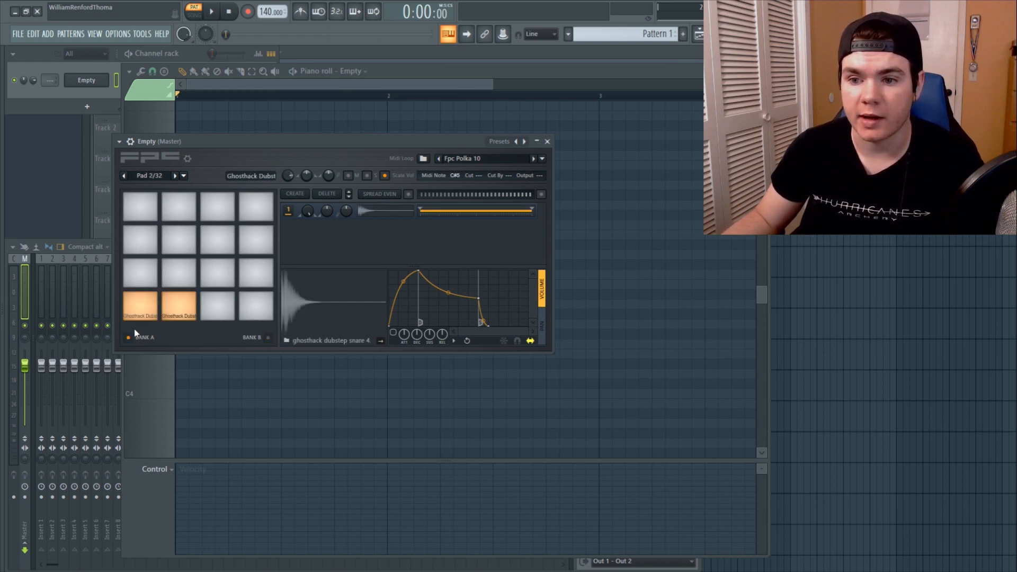
mouse_move(235, 320)
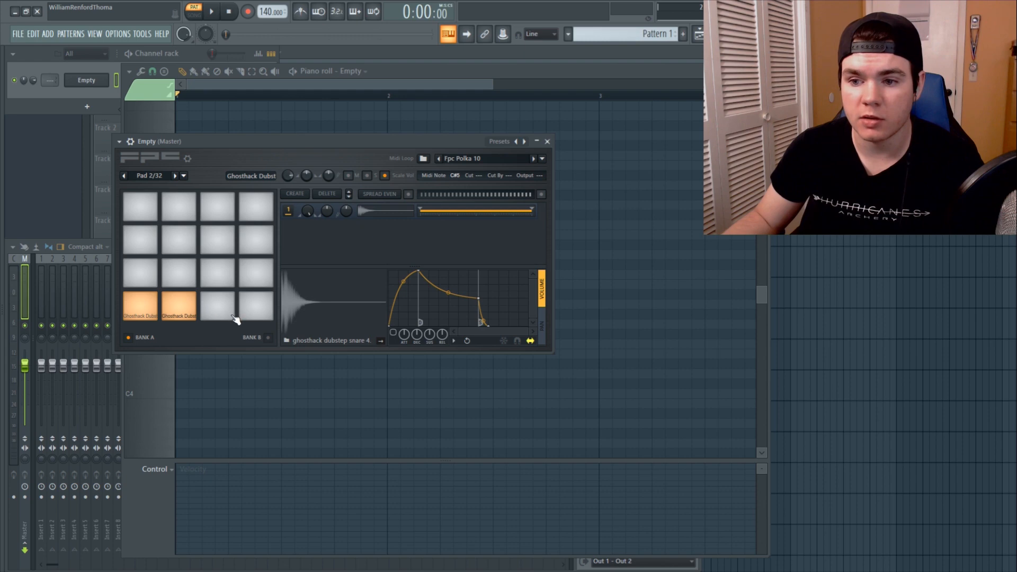
mouse_move(211, 341)
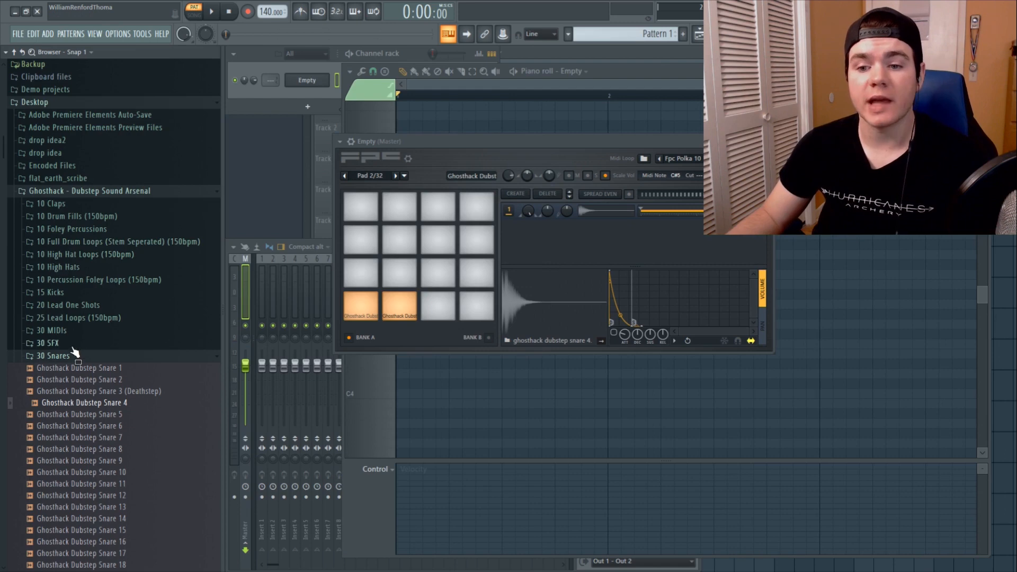
Step: Add Ghosthack - Ting from 10 Foley Percussions as a second snare pad layer
click(52, 355)
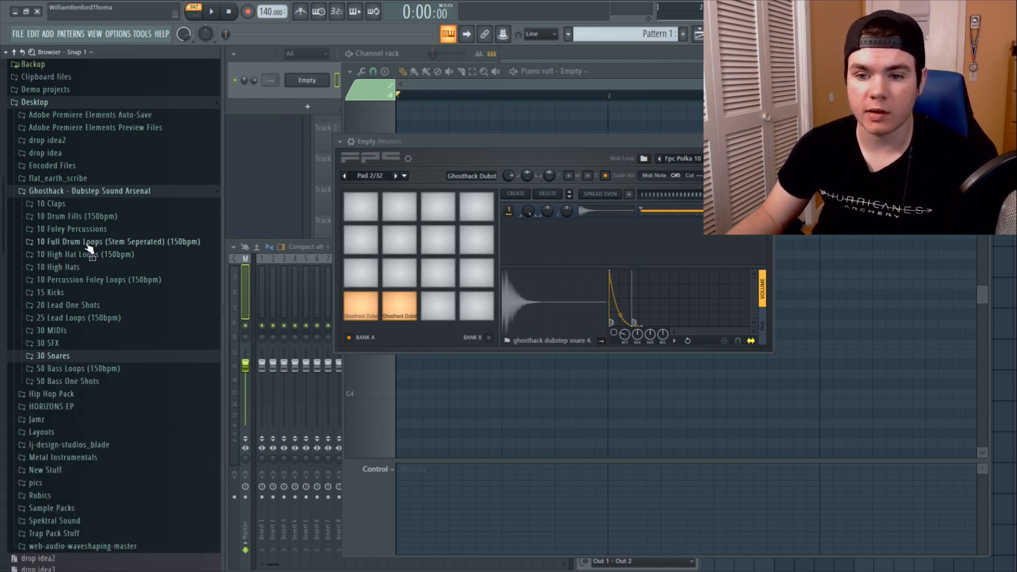
click(71, 228)
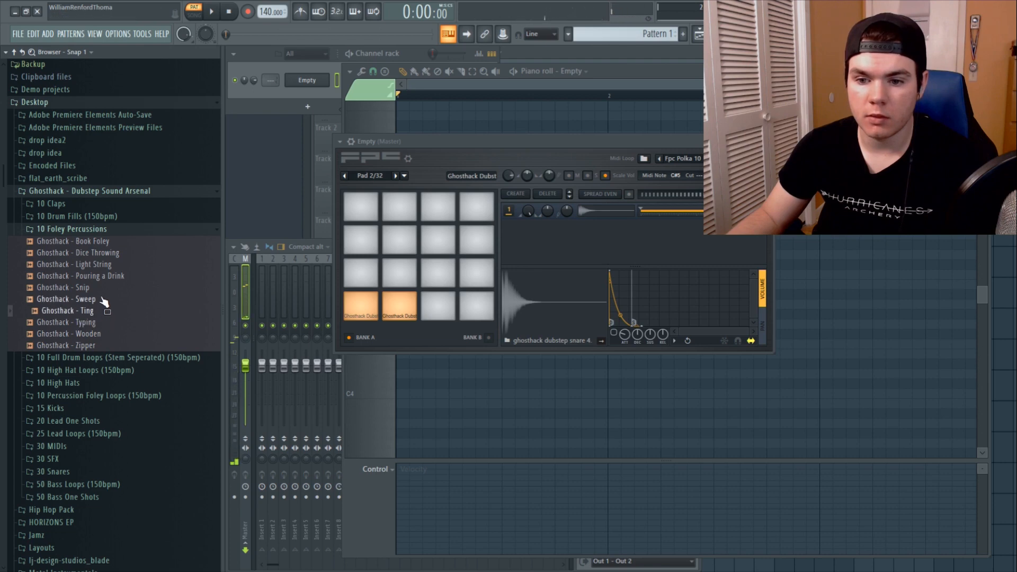
click(69, 310)
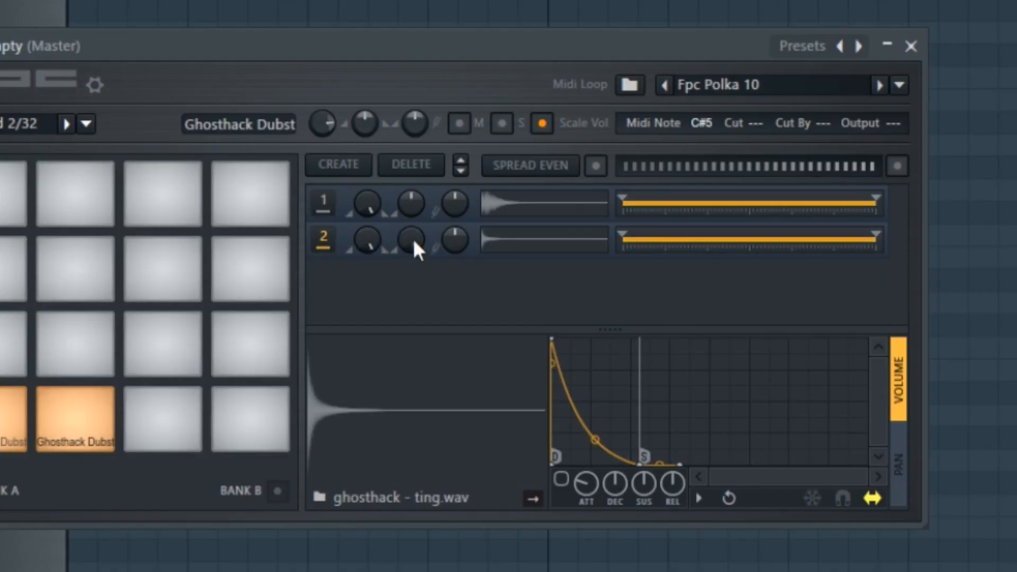
mouse_move(452, 248)
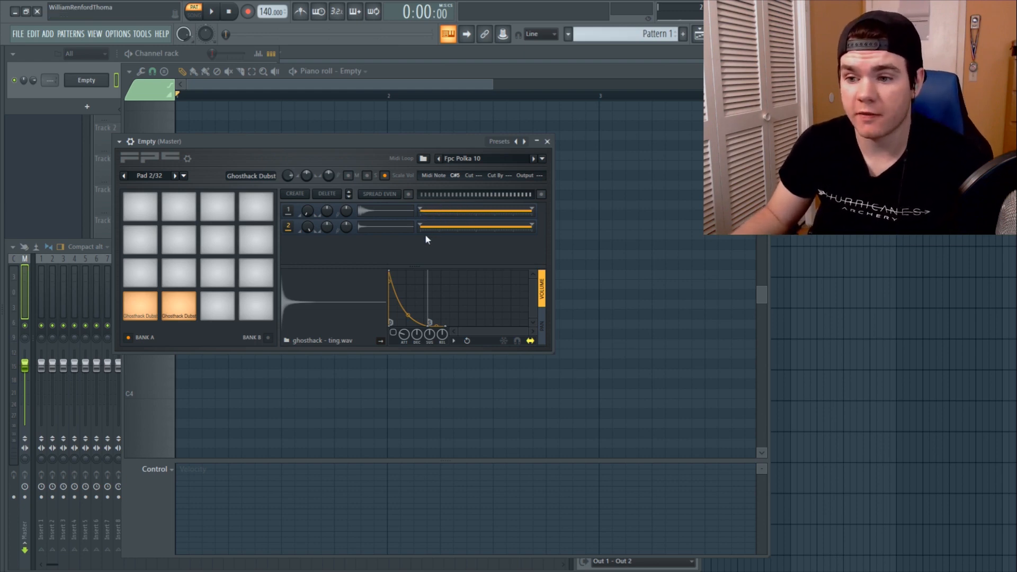
click(547, 141)
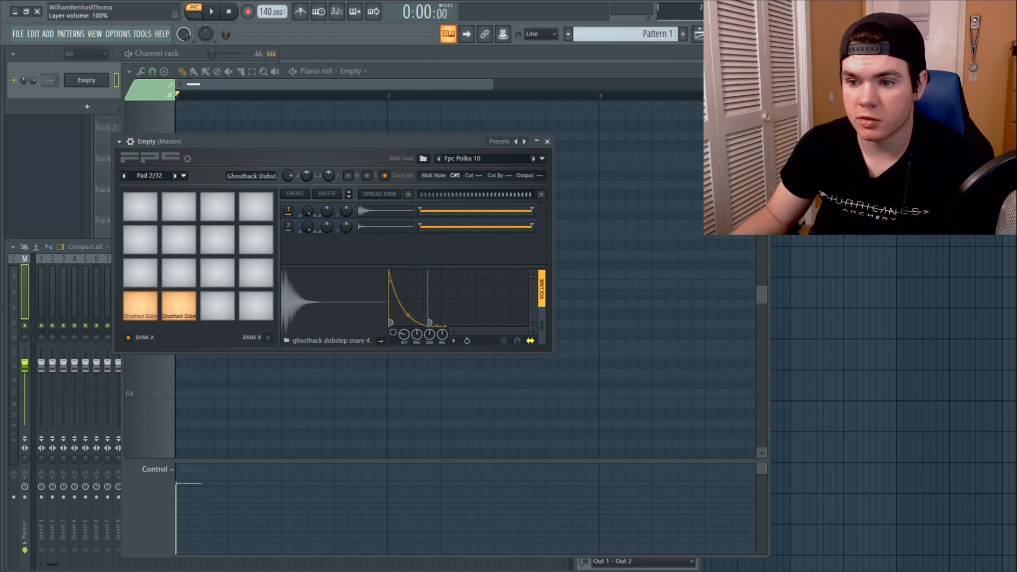
click(211, 11)
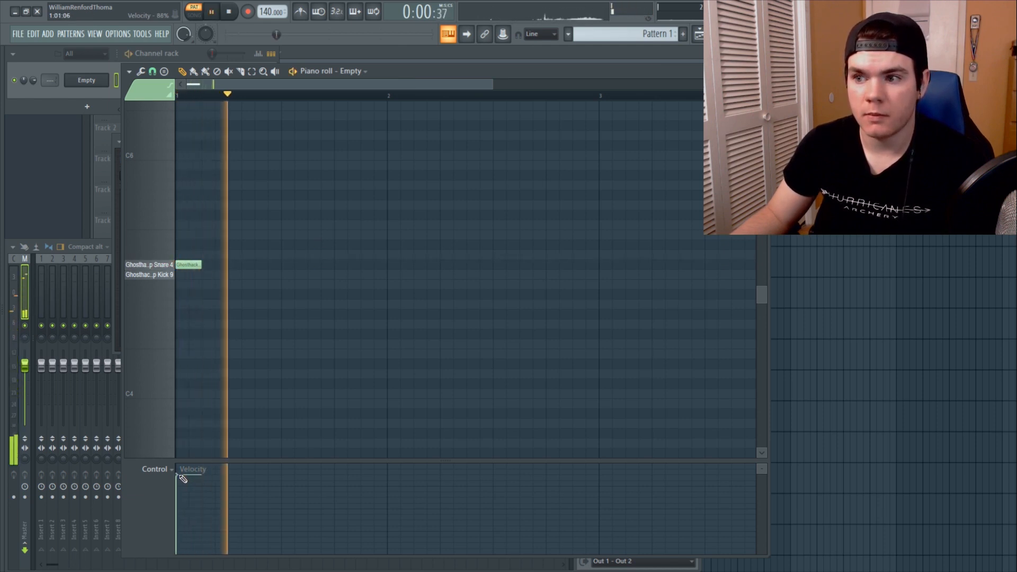
click(229, 11)
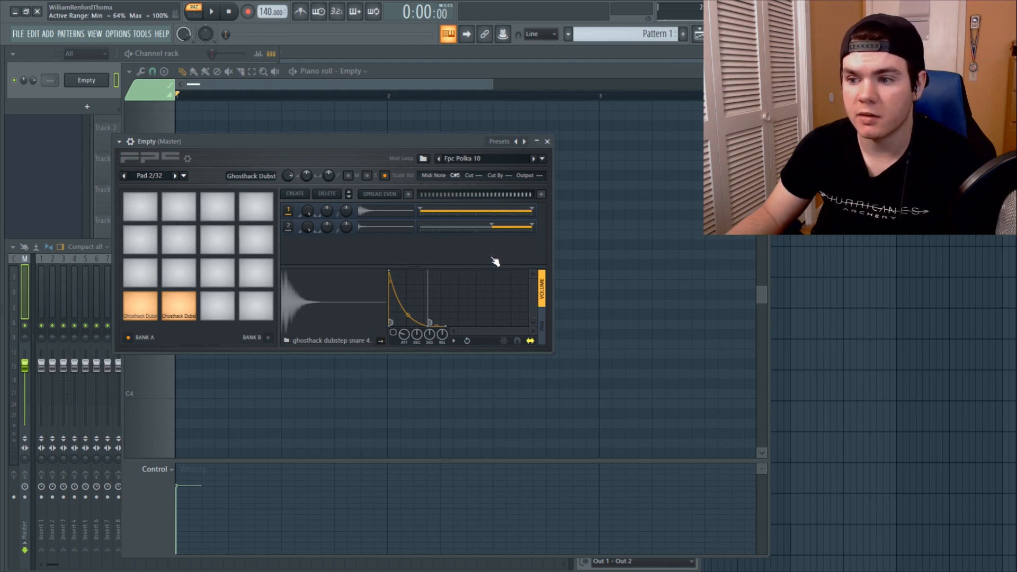
Step: Delete the Ting layer from pad 2, keeping only the snare 4 layer
click(547, 142)
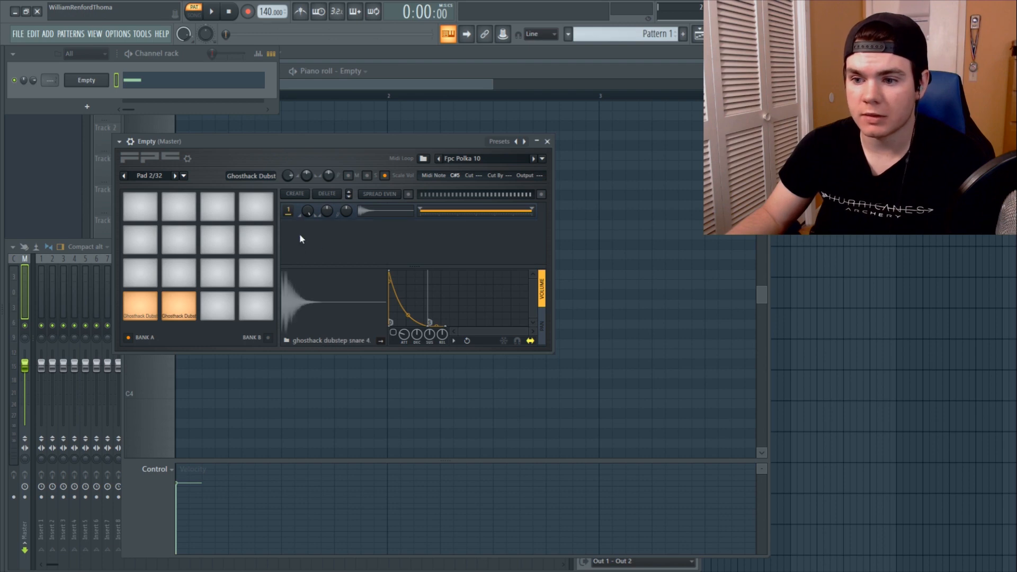
mouse_move(333, 303)
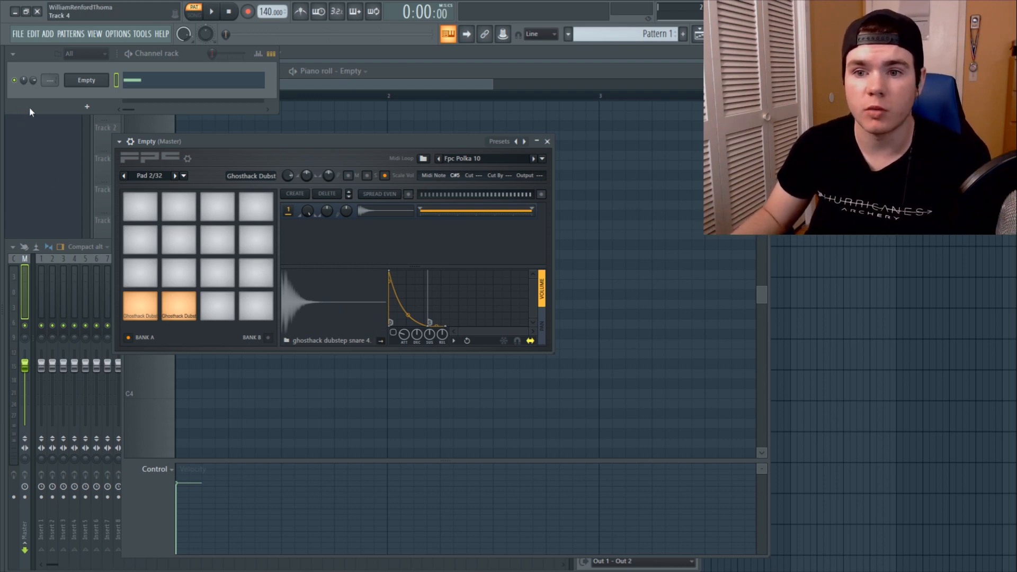
Step: Select pad 1, the kick pad, in the FPC
click(40, 286)
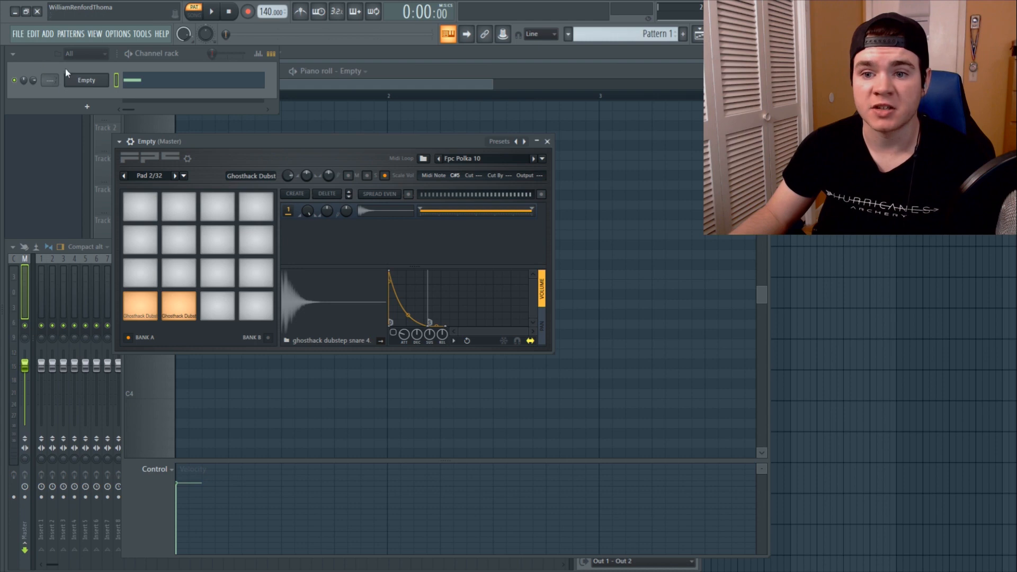
mouse_move(50, 80)
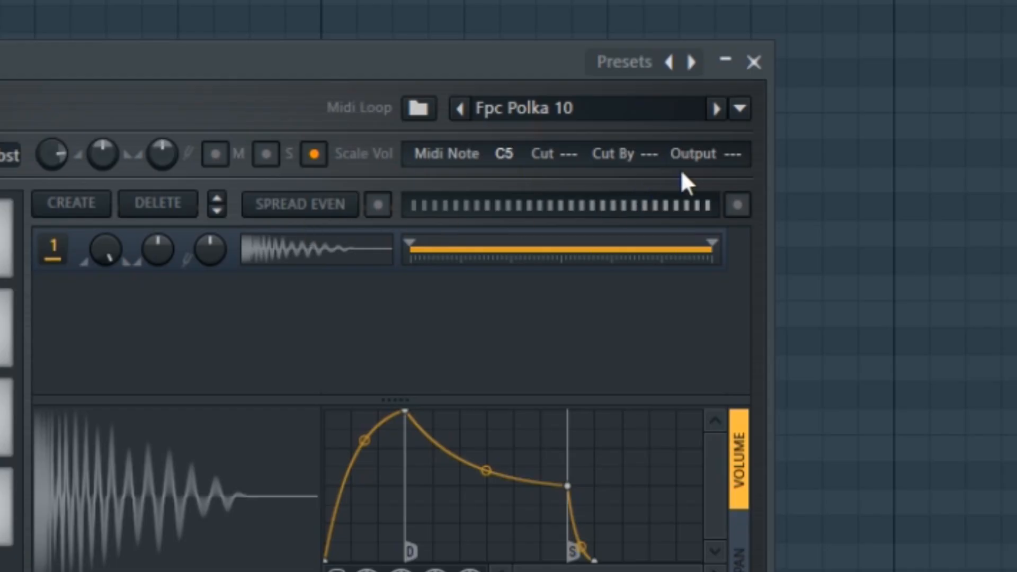
mouse_move(740, 153)
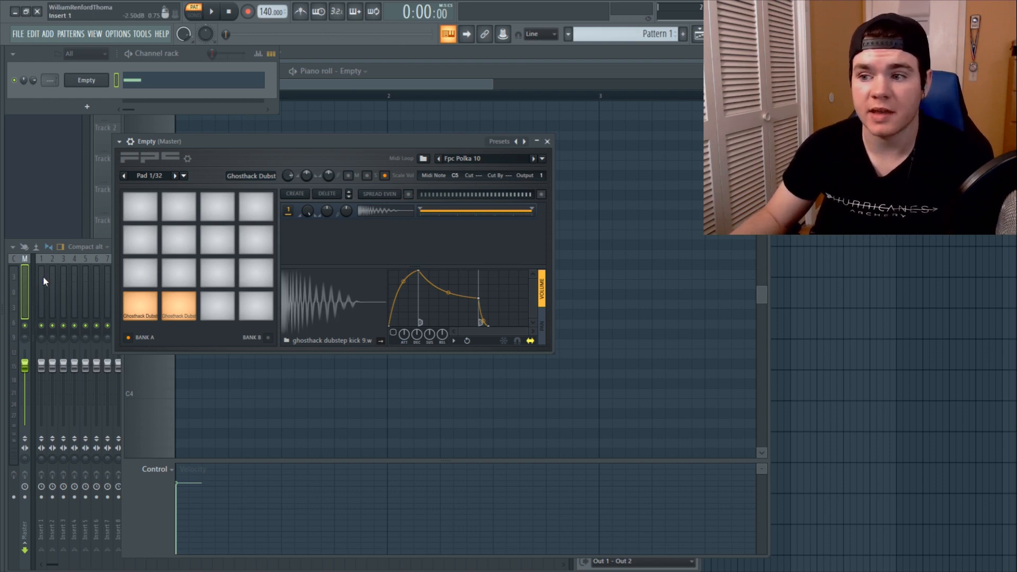
mouse_move(139, 306)
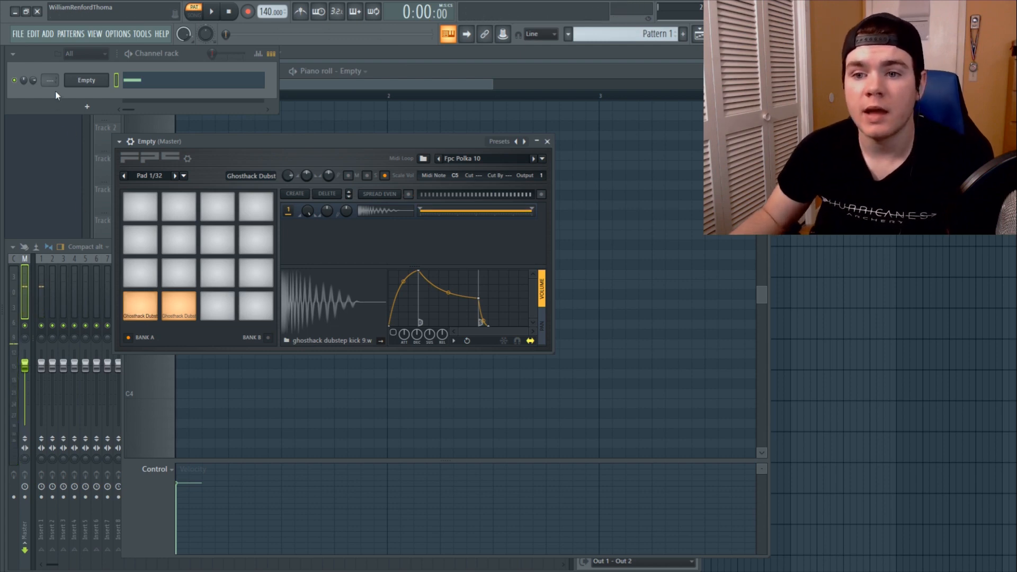
Step: Select the snare pad and route its output to mixer insert 2
click(52, 286)
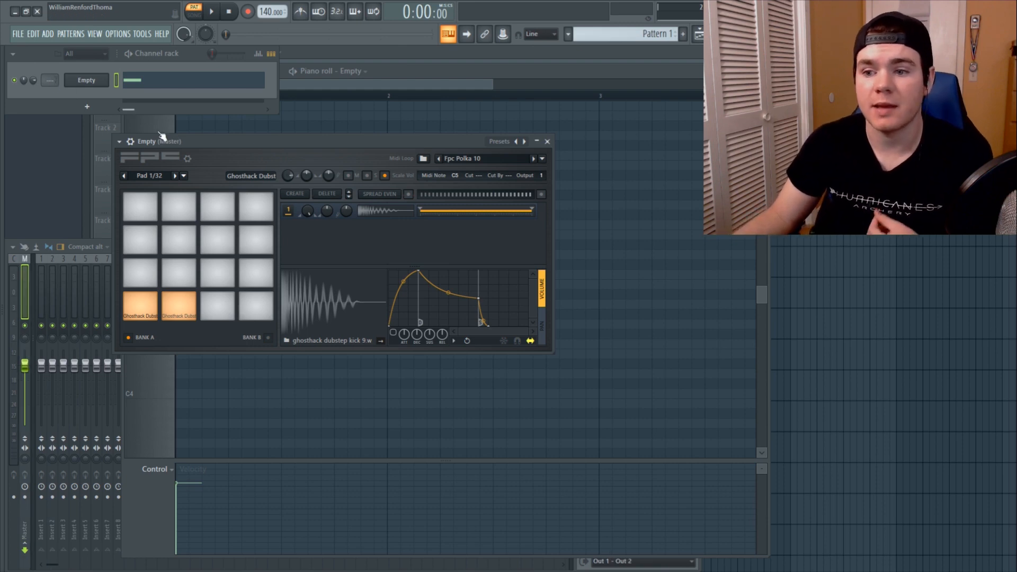
click(175, 176)
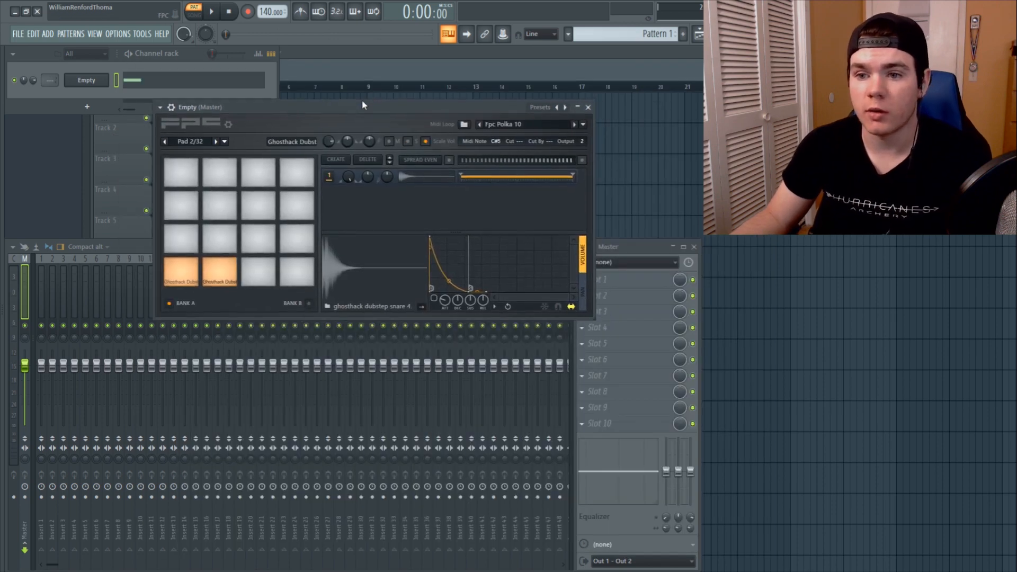
Step: Raise the FPC window and bring up its list of built-in kit presets
drag(364, 107, 364, 93)
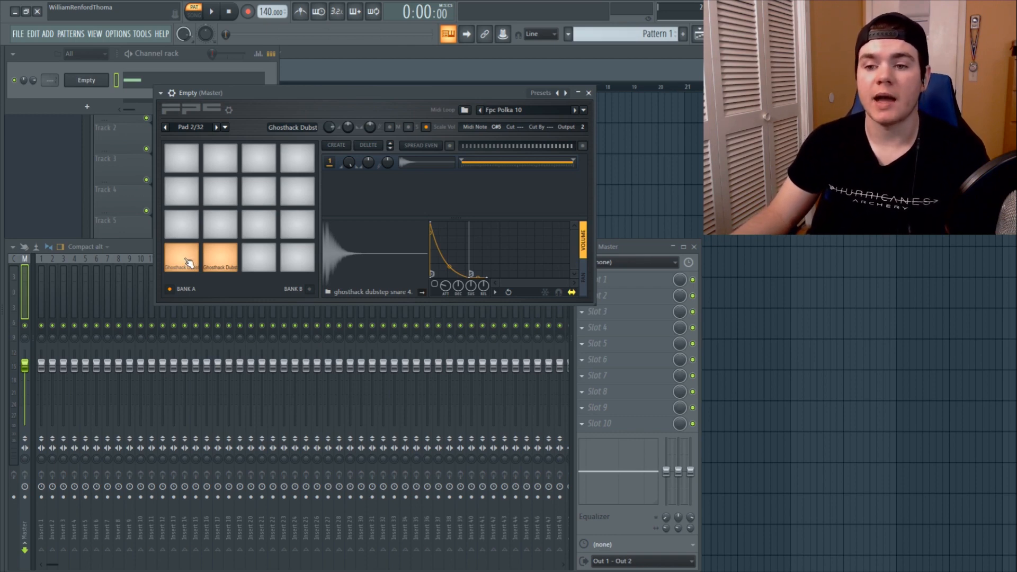
mouse_move(214, 258)
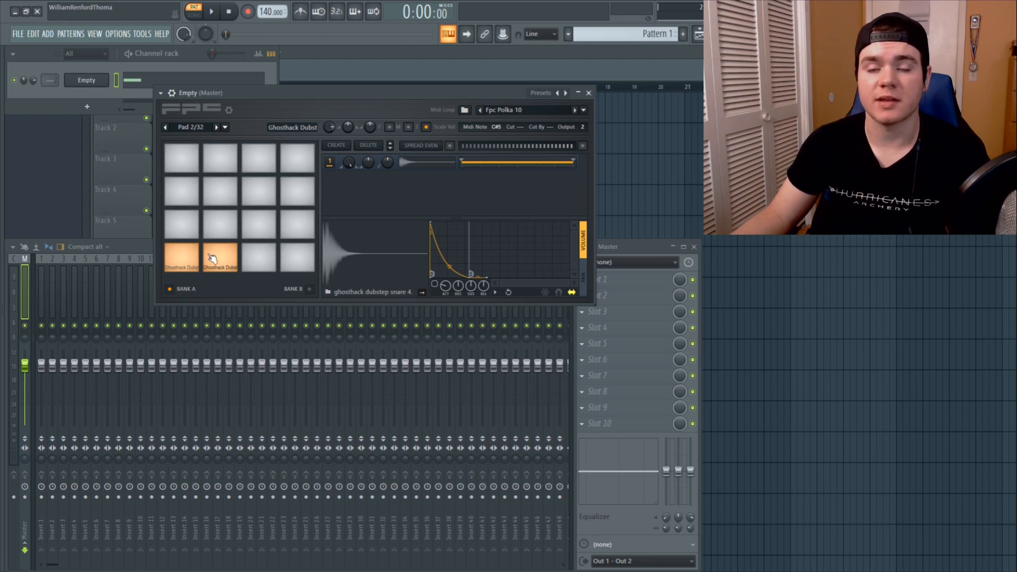
mouse_move(252, 116)
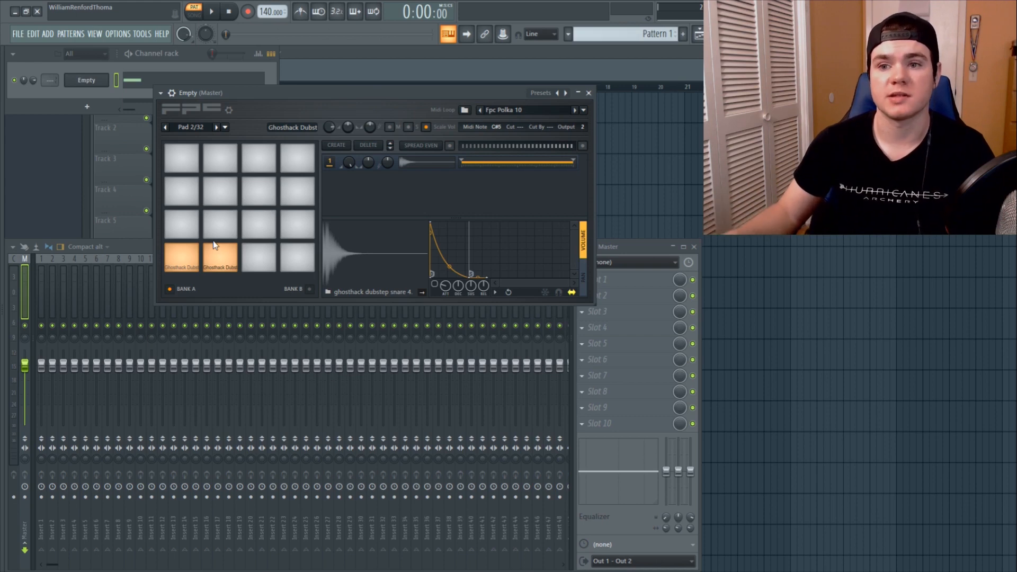
click(170, 93)
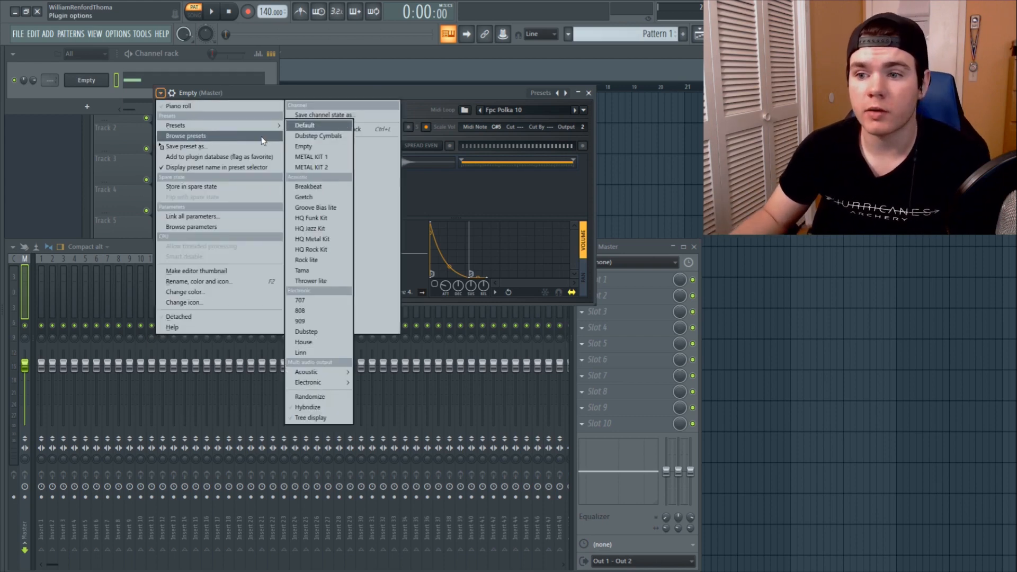
Step: Load the Dubstep Cymbals preset into FPC and scroll through its cymbal pads
click(319, 136)
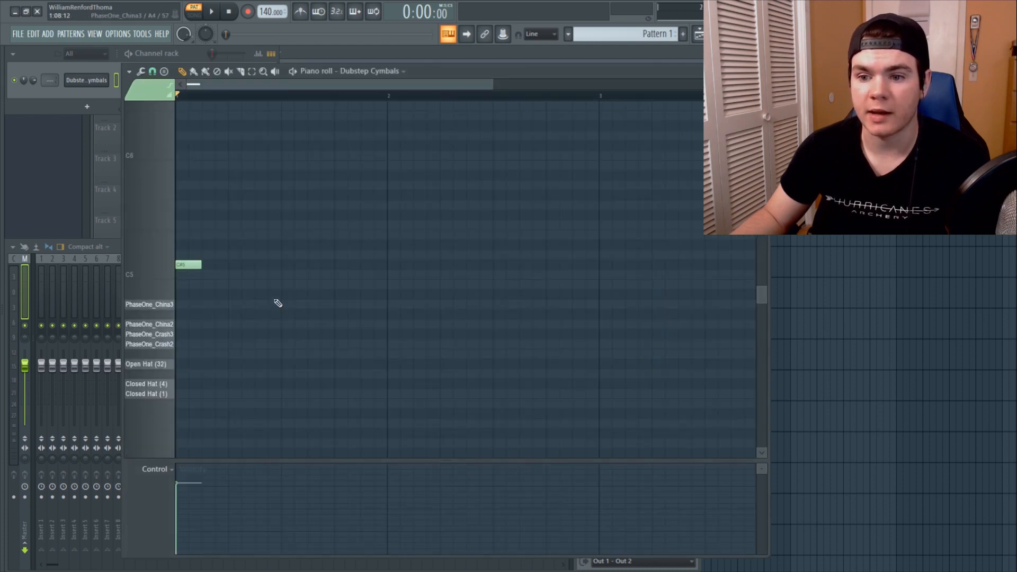
scroll(down, 3)
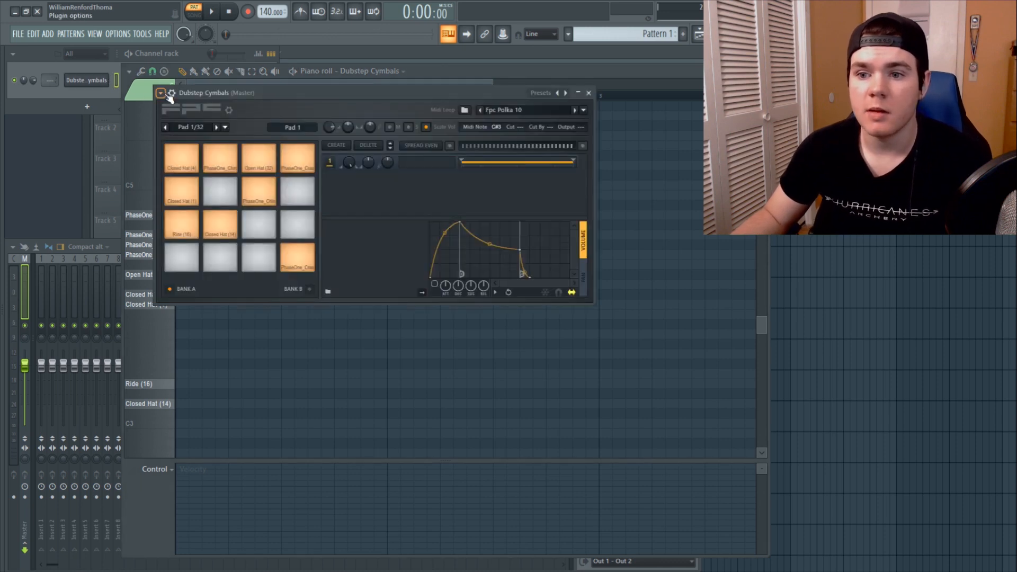
Step: Swap the FPC kit to the METAL KIT 2 preset and close the FPC window
click(161, 93)
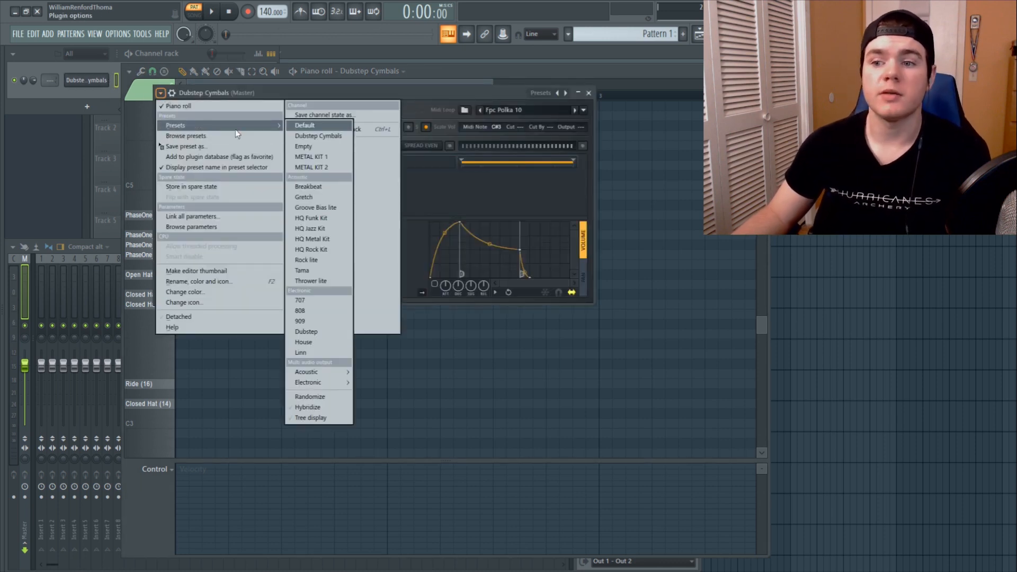
click(311, 167)
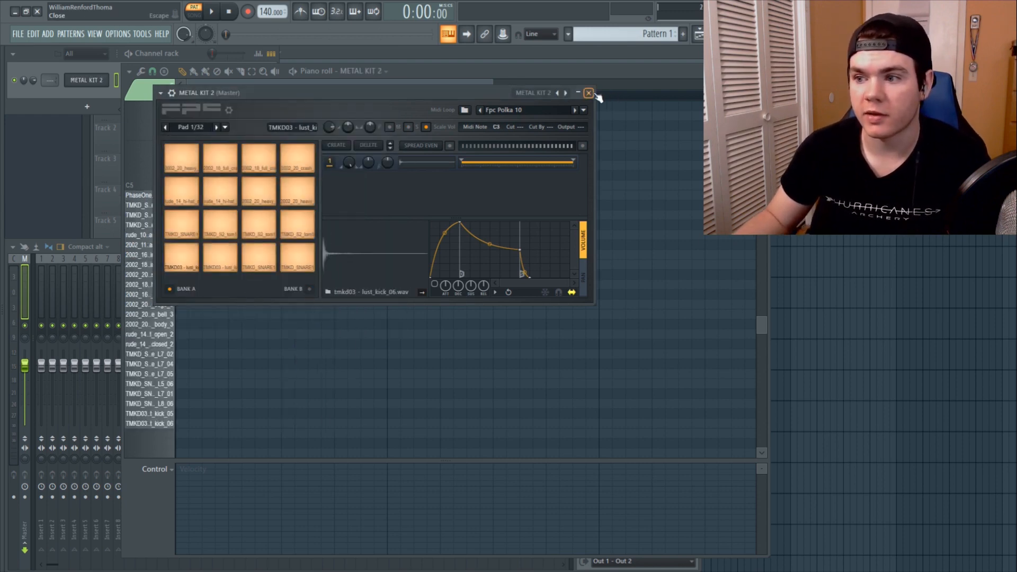
click(589, 93)
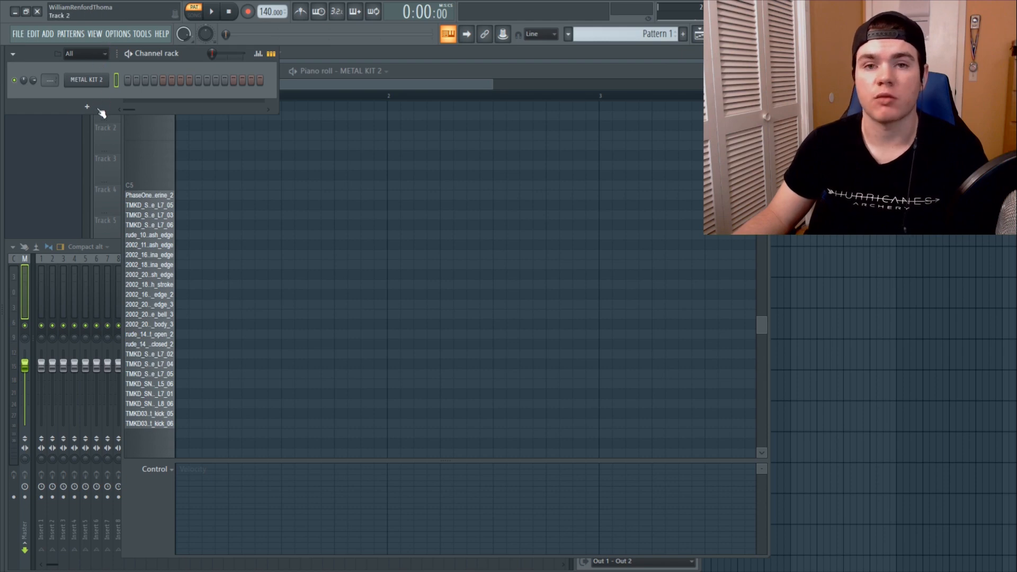
mouse_move(86, 106)
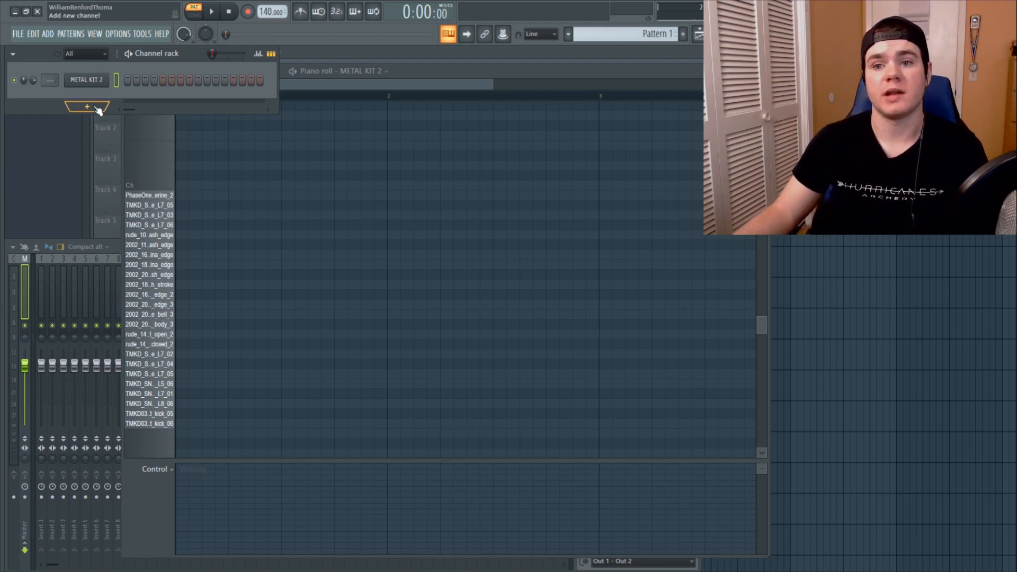